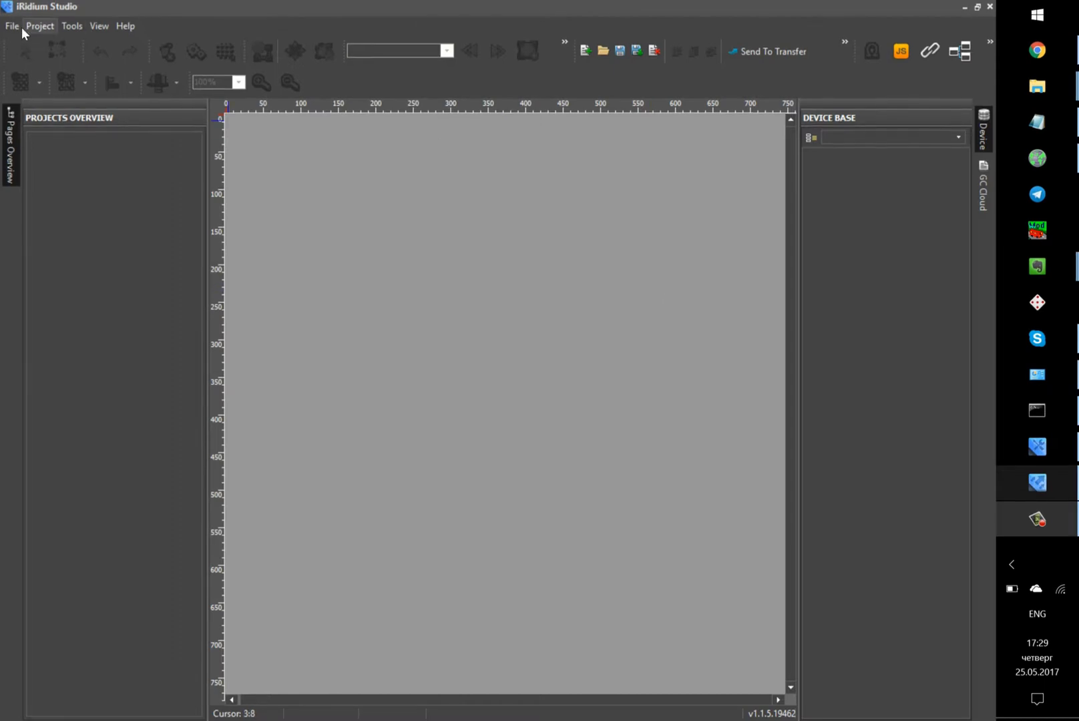
Create a new server project named UMC KNX ROUTER via File > New
{"action": "left_click", "coordinate": [11, 25]}
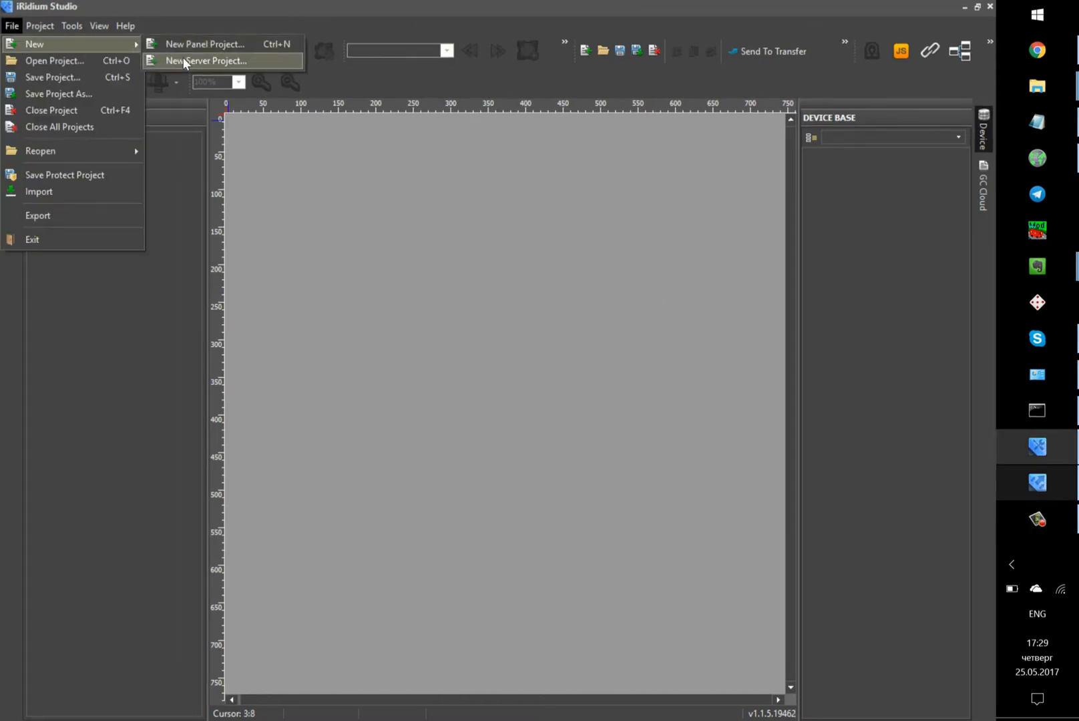
{"action": "left_click", "coordinate": [207, 60]}
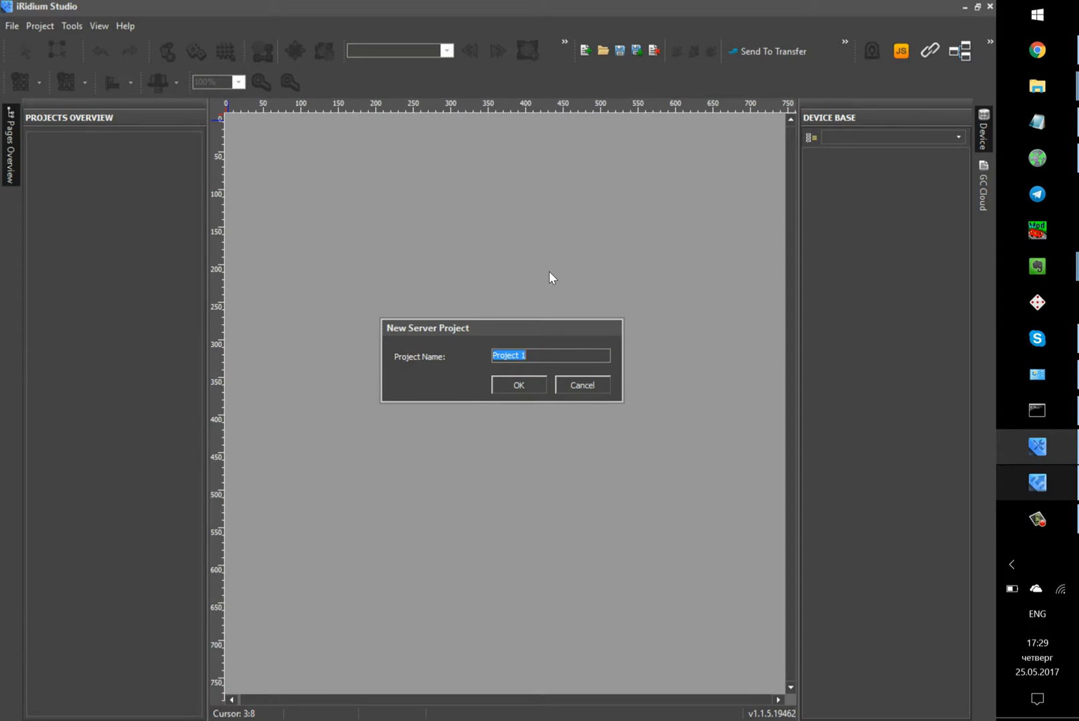
{"action": "type", "text": "UMC"}
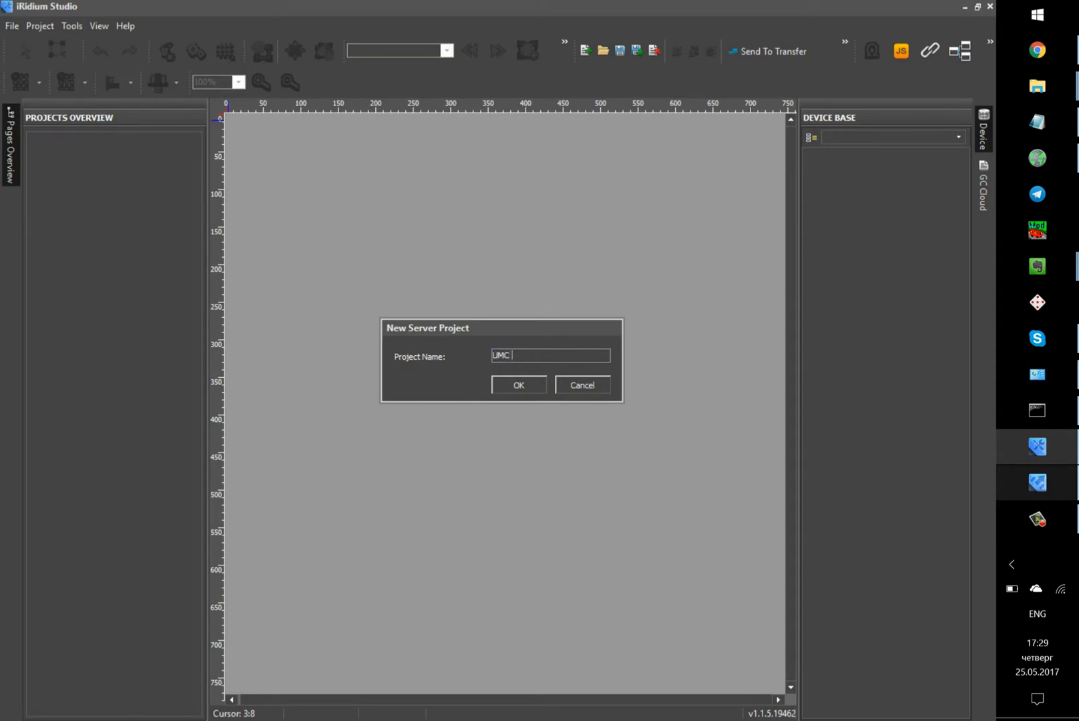
{"action": "type", "text": "KNX ROUTE"}
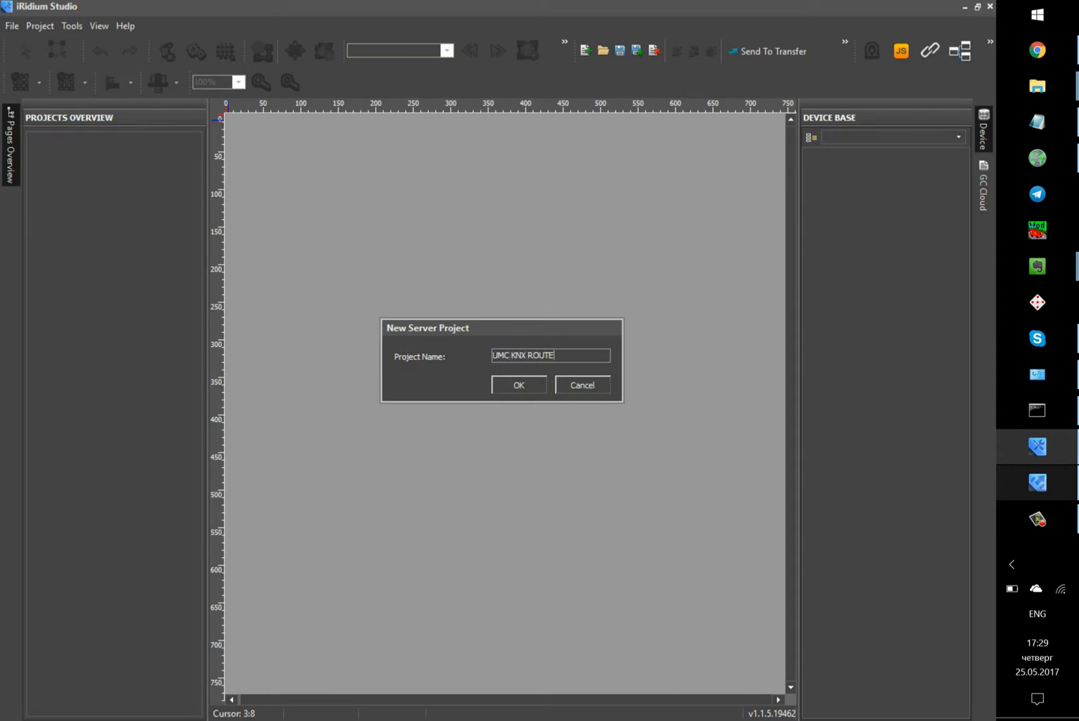
{"action": "left_click", "coordinate": [518, 386]}
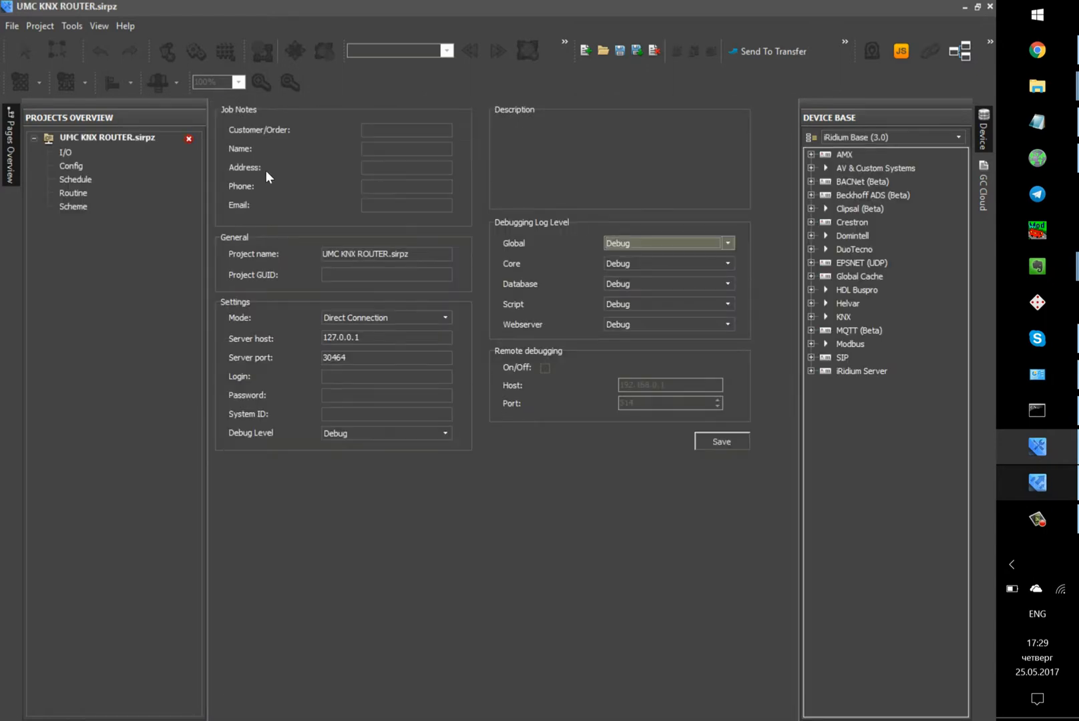
Show the I/O view, locate the KNX Serial (UMC) driver and start an ETS import
{"action": "left_click", "coordinate": [66, 152]}
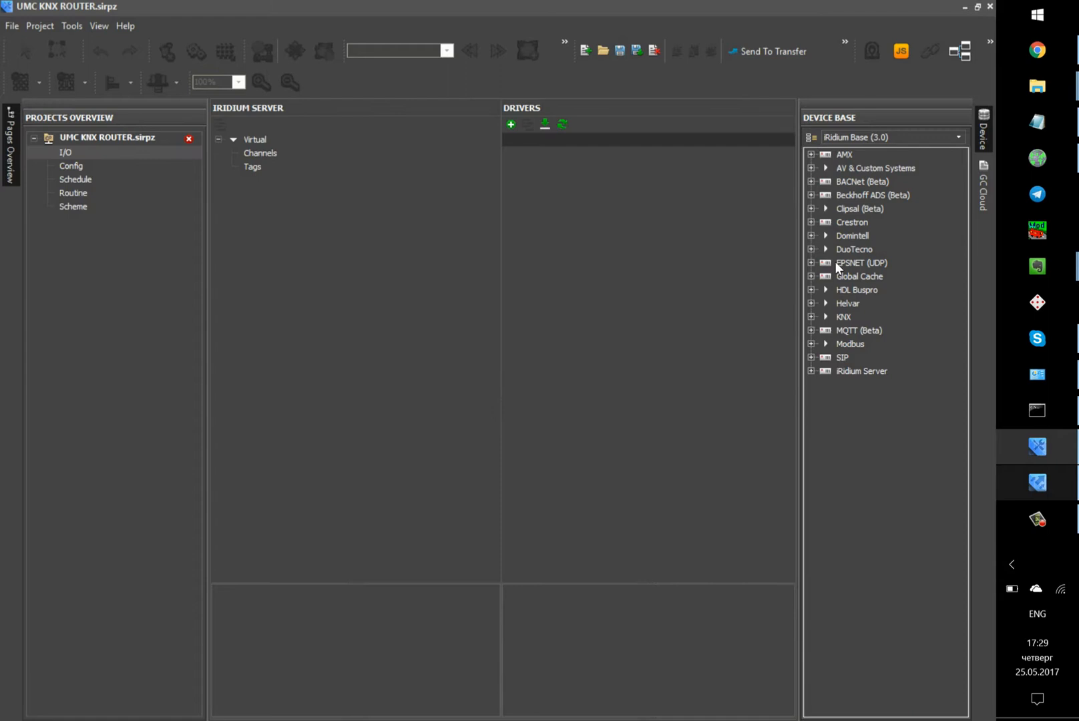
{"action": "left_click", "coordinate": [810, 316]}
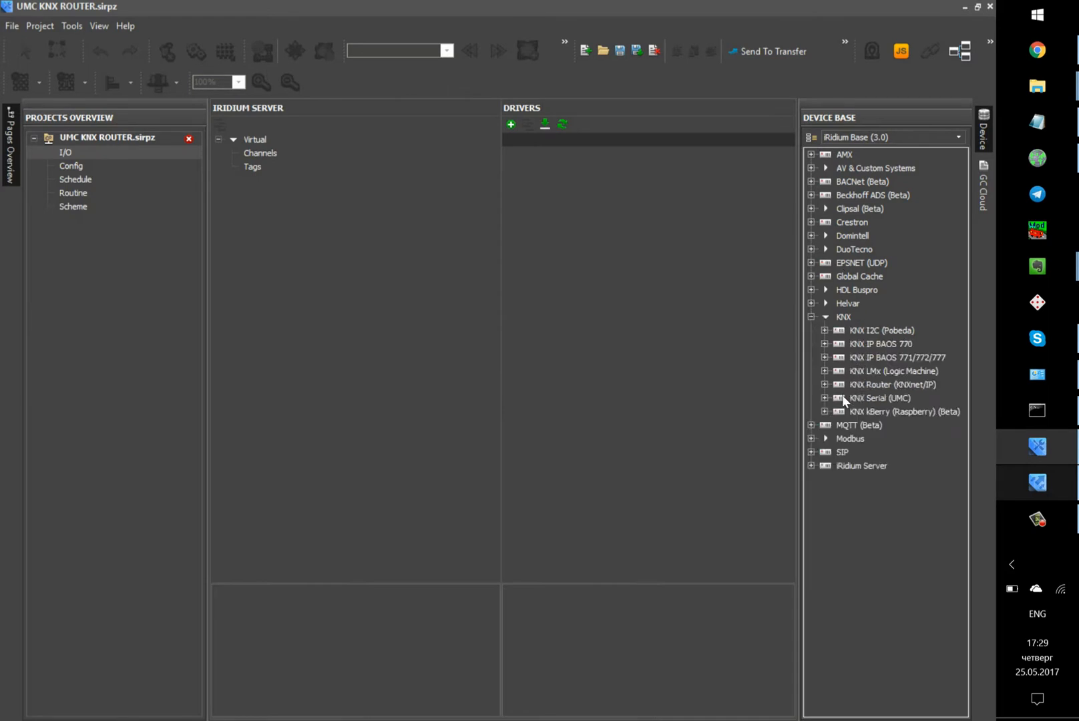
{"action": "left_click", "coordinate": [825, 398]}
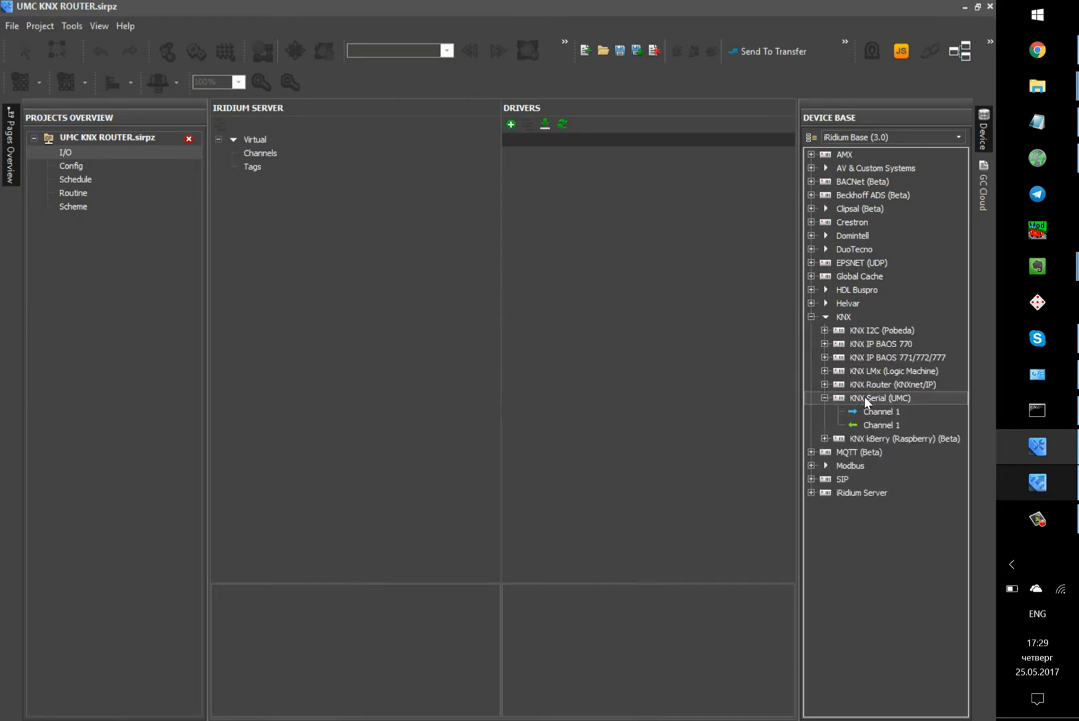
{"action": "left_click", "coordinate": [545, 124]}
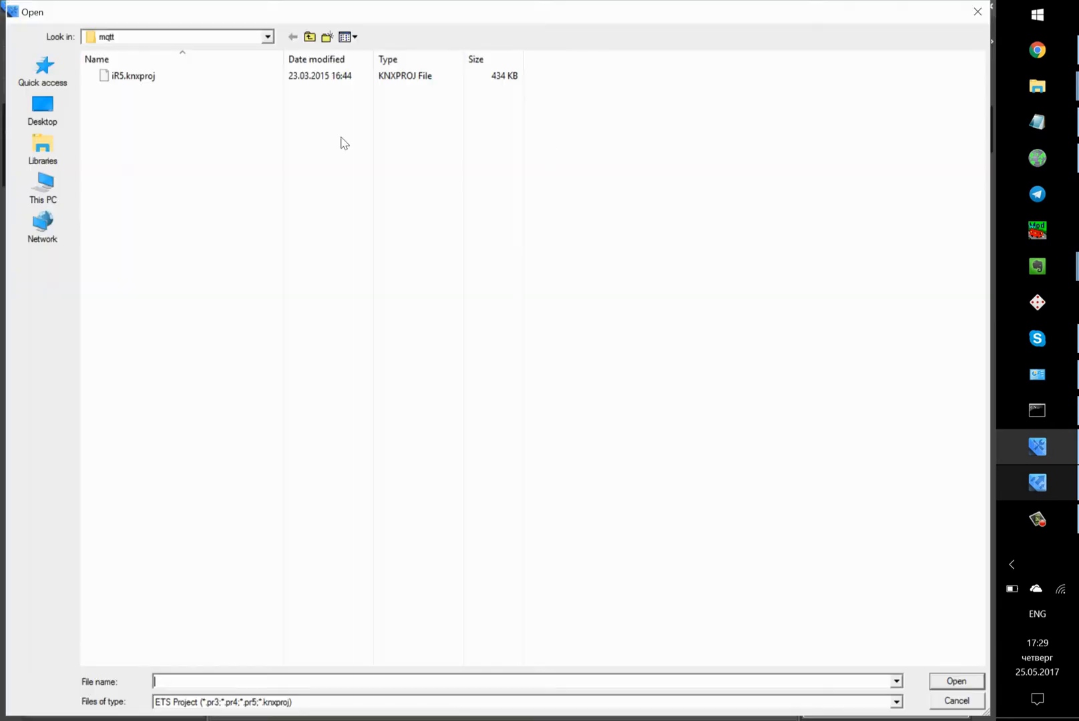
Load iR5.knxproj and tick its KNX IP Router group for import
{"action": "double_click", "coordinate": [132, 76]}
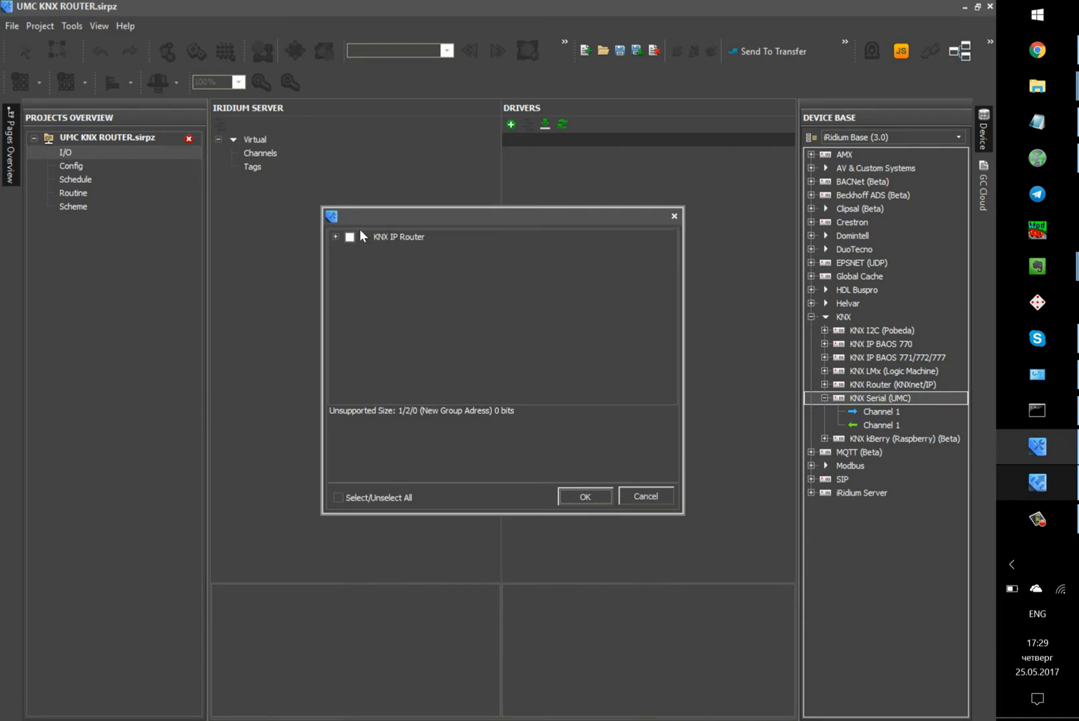
{"action": "left_click", "coordinate": [350, 236]}
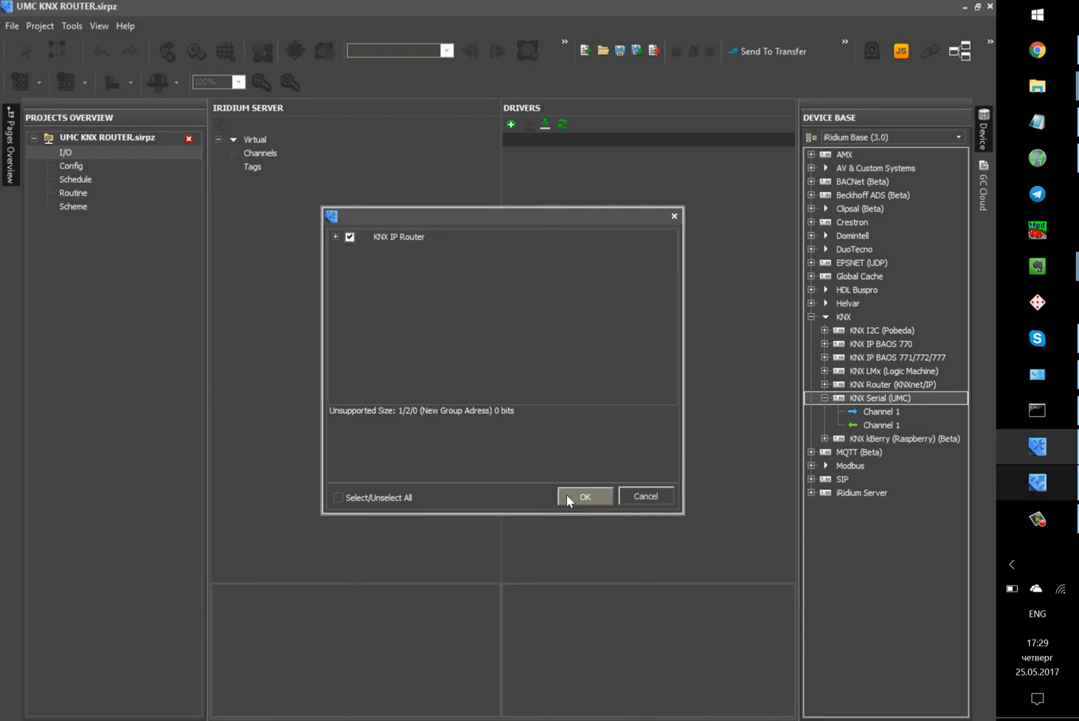
Import the KNX IP Router driver and set its Driver Type to KNX (Serial)
{"action": "left_click", "coordinate": [584, 496]}
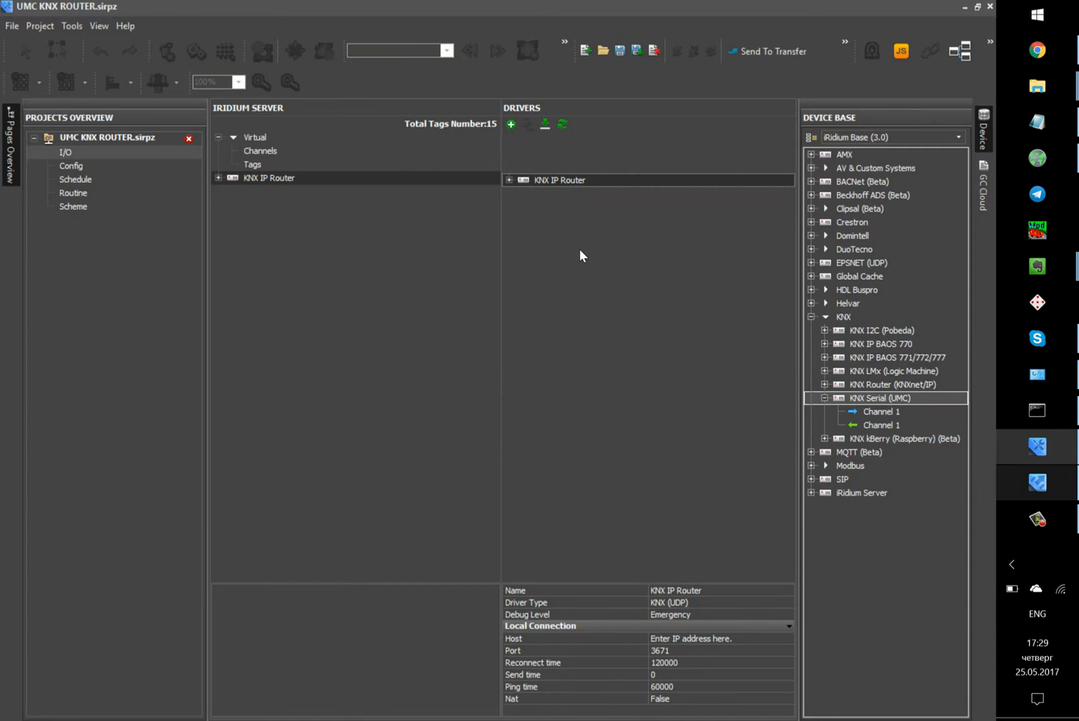
{"action": "left_click", "coordinate": [788, 603]}
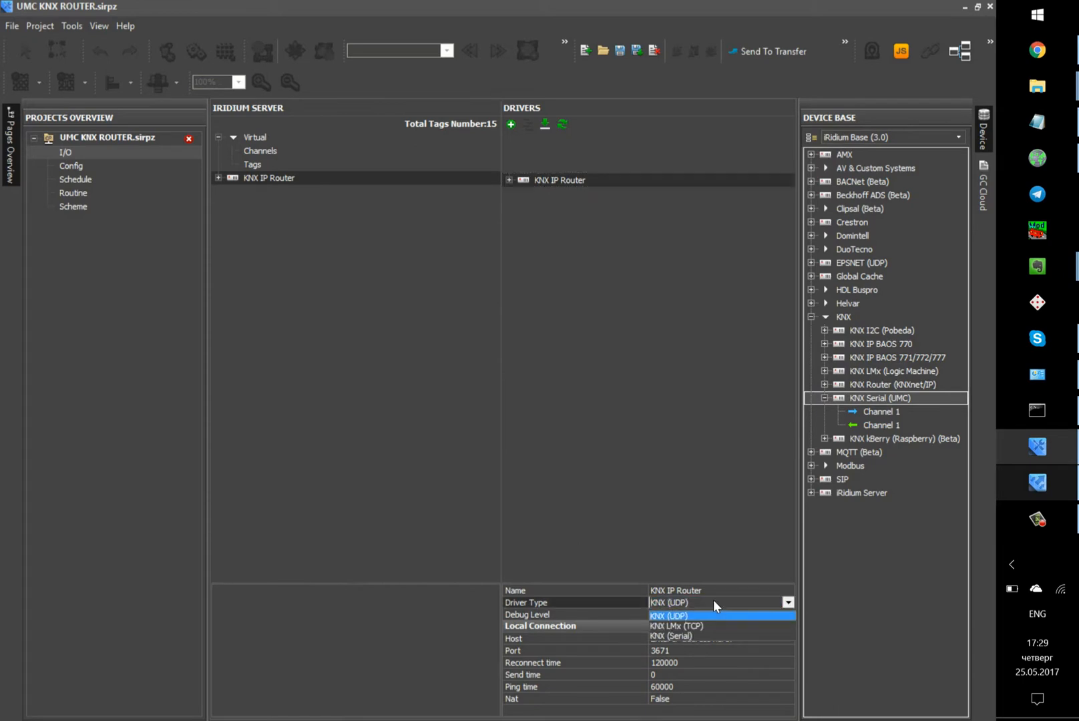
{"action": "left_click", "coordinate": [672, 635]}
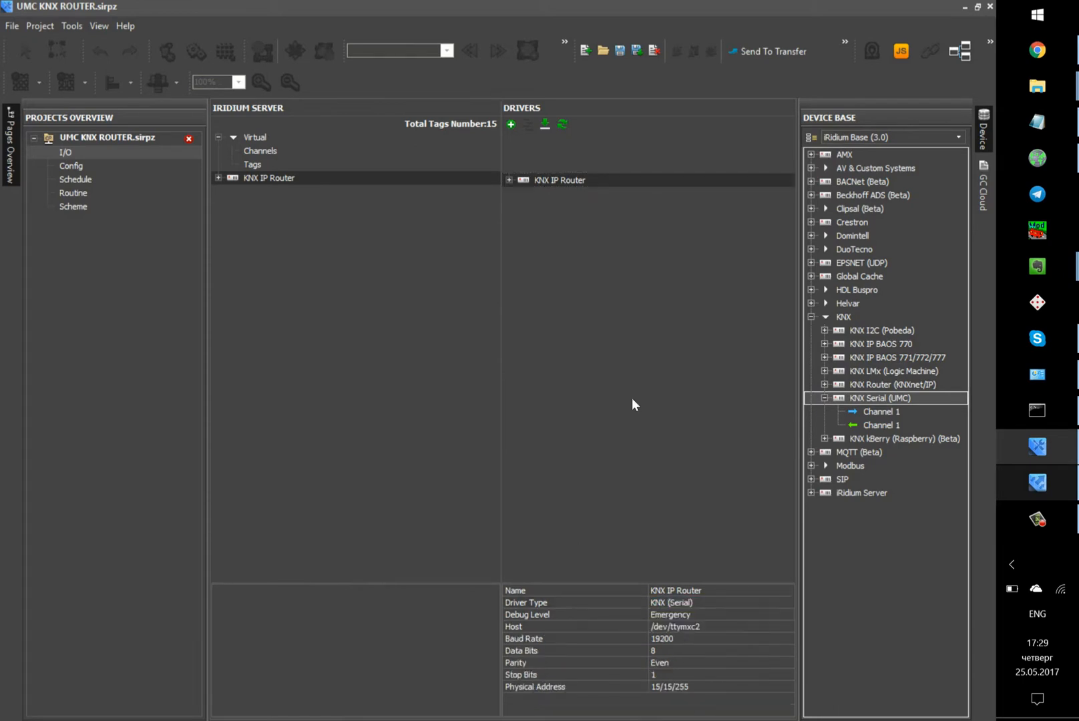
{"action": "double_click", "coordinate": [675, 590]}
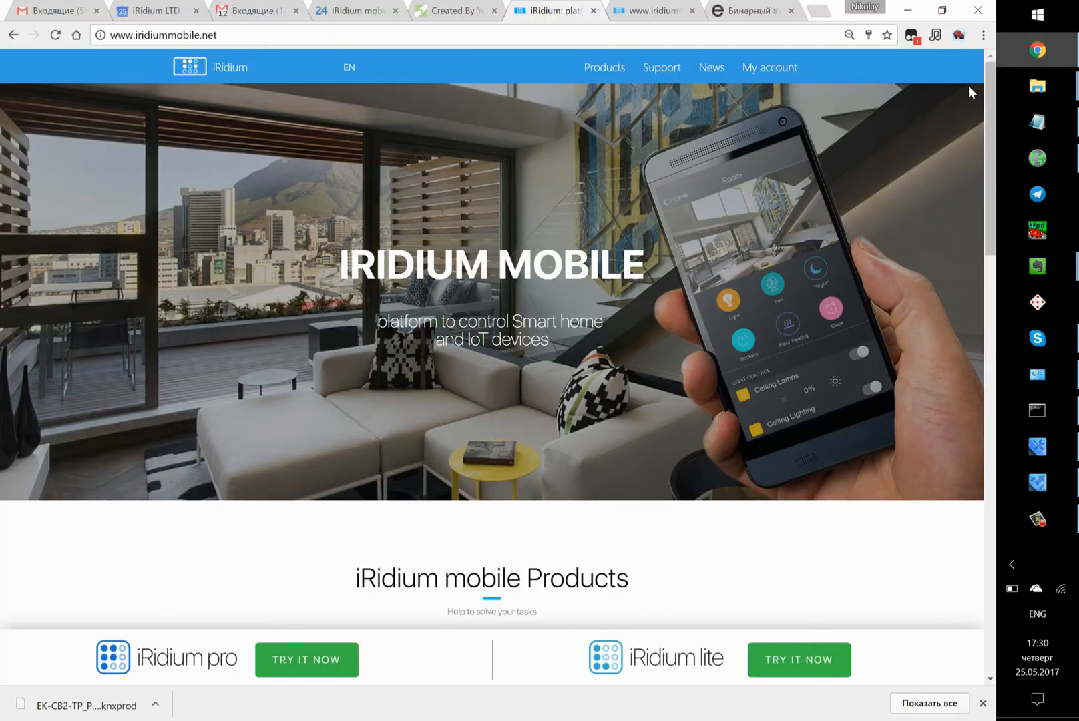
Navigate iridiummobile.net Support > iRidium pro > Documentation to the iRidium Server UMC page
{"action": "left_click", "coordinate": [659, 66]}
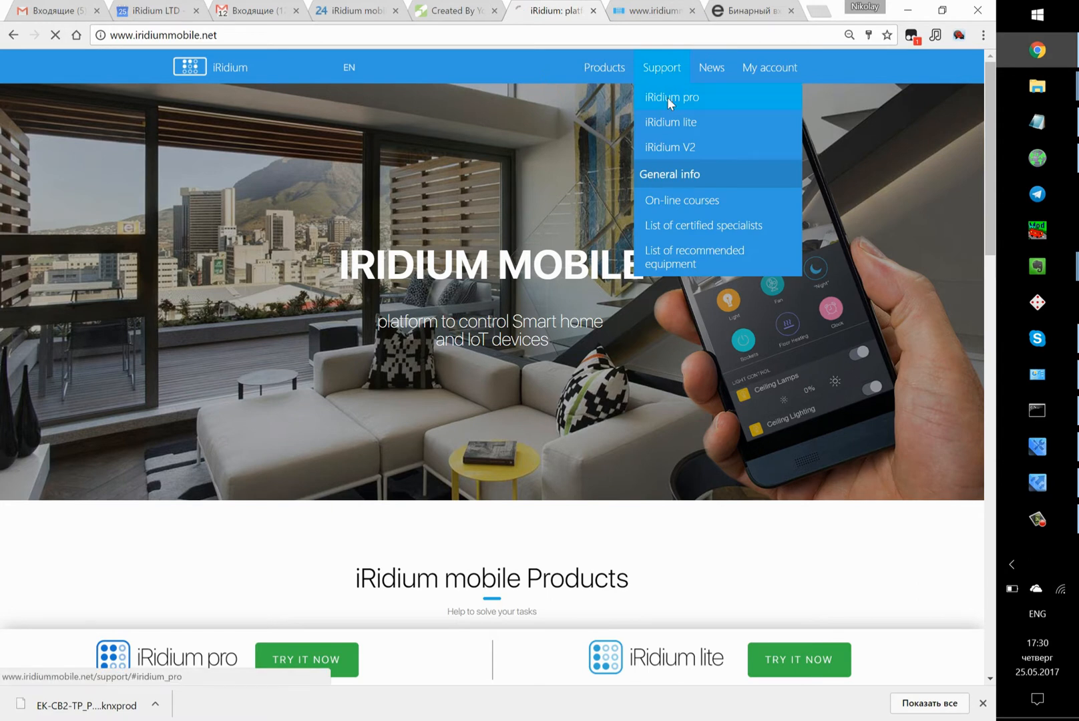
{"action": "left_click", "coordinate": [670, 96]}
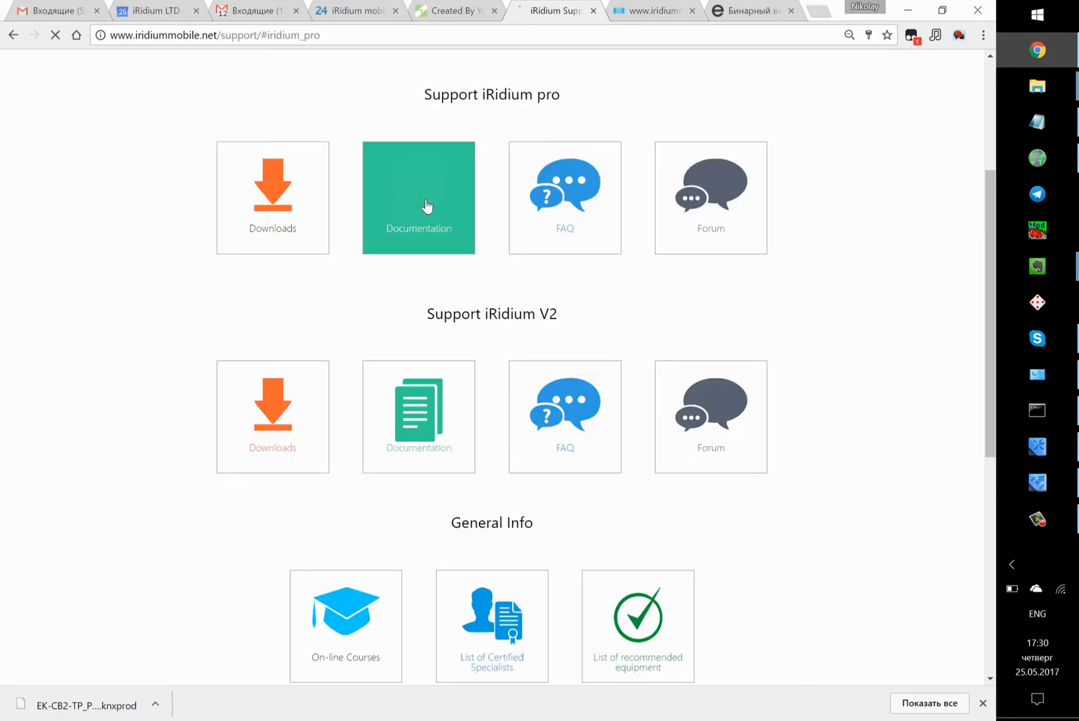
{"action": "left_click", "coordinate": [417, 197]}
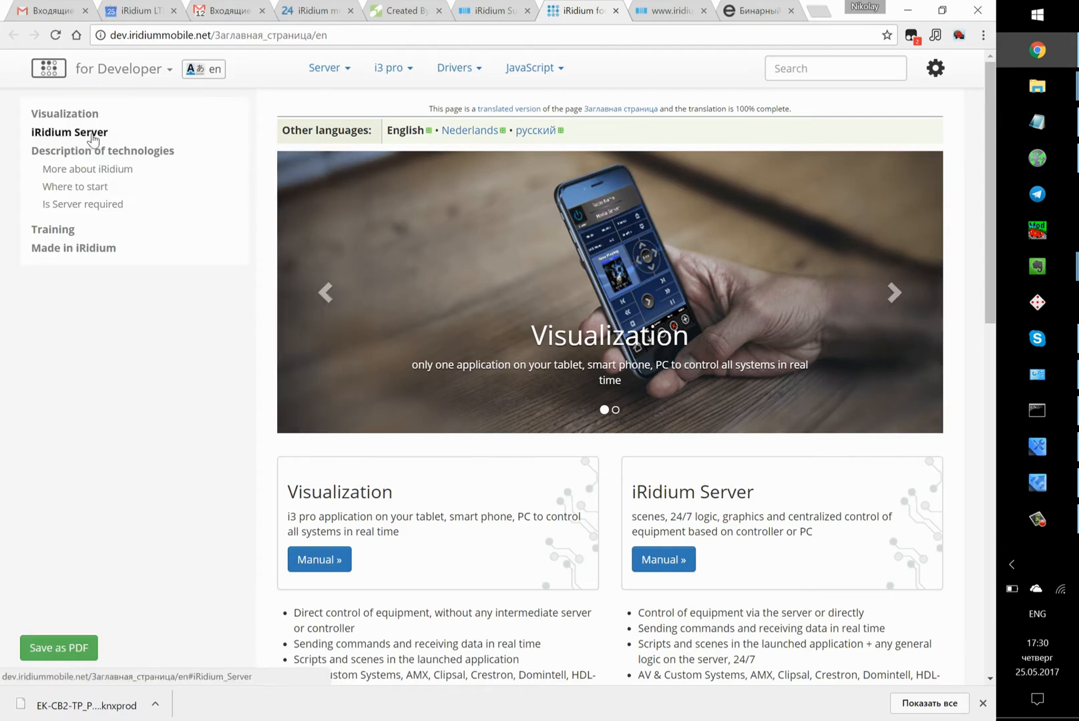
{"action": "left_click", "coordinate": [328, 67]}
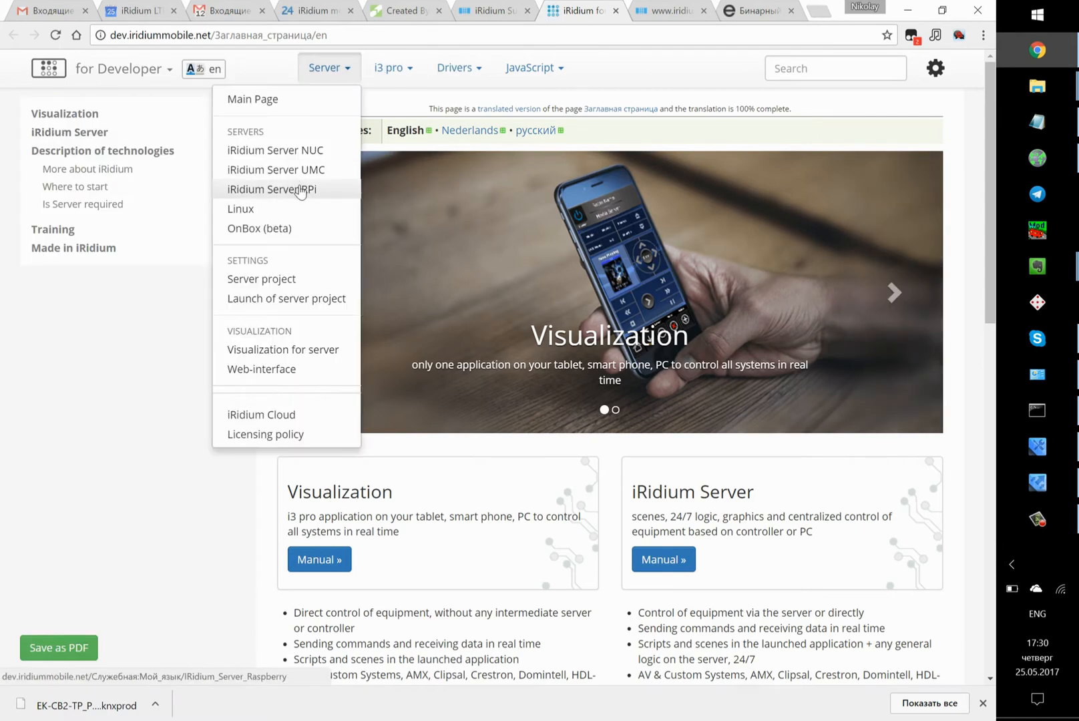
{"action": "left_click", "coordinate": [275, 170]}
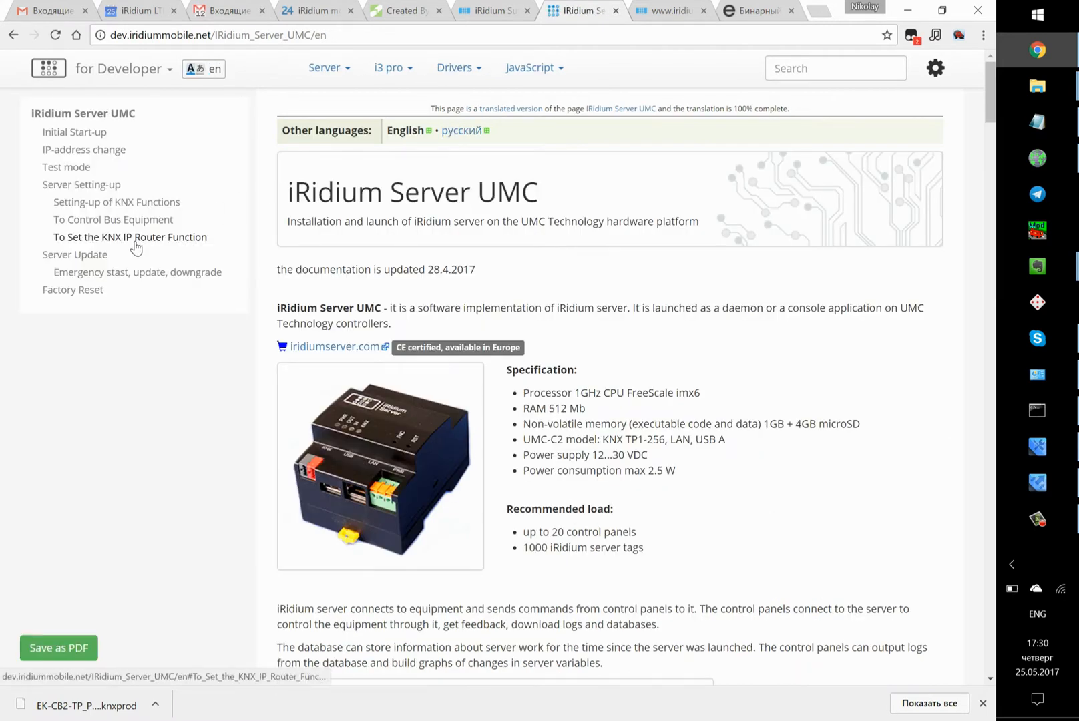
Jump to the KNX IP Router section and copy its example routing script
{"action": "left_click", "coordinate": [130, 236]}
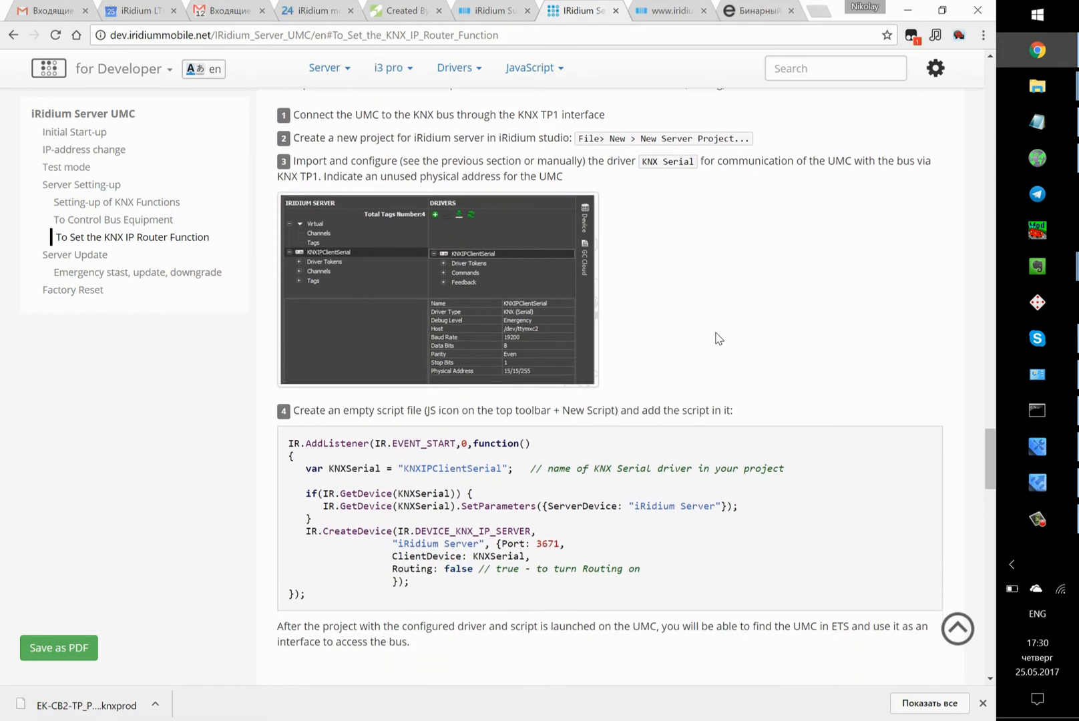
{"action": "left_click_drag", "start_coordinate": [287, 444], "coordinate": [323, 594]}
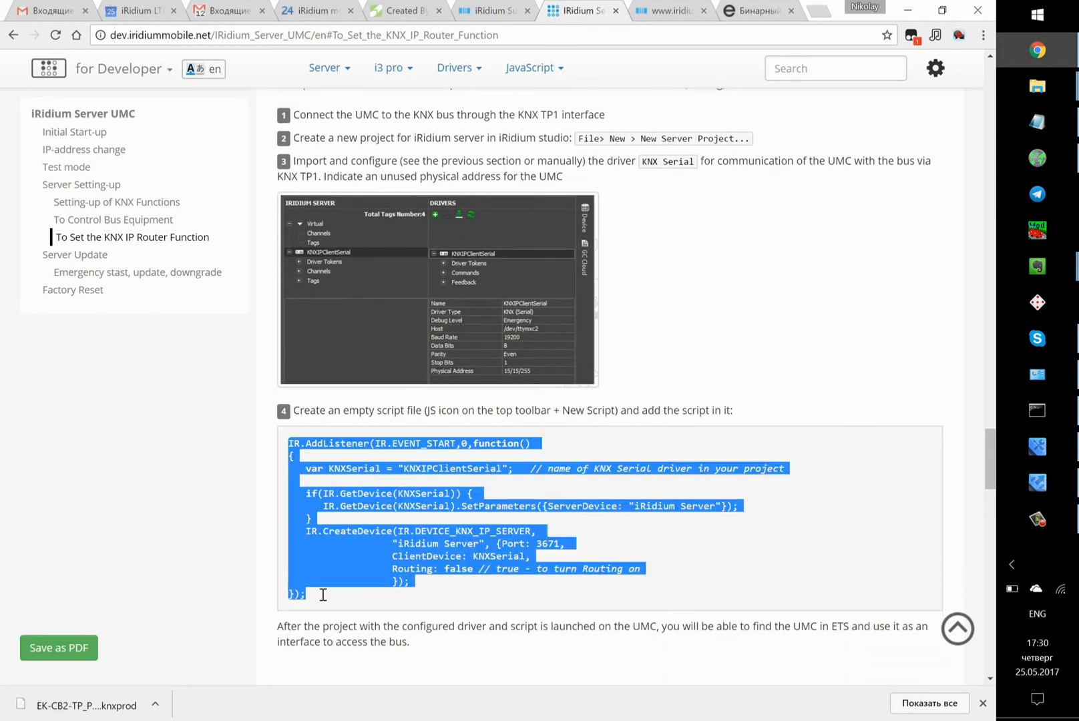
{"action": "mouse_move", "coordinate": [887, 524]}
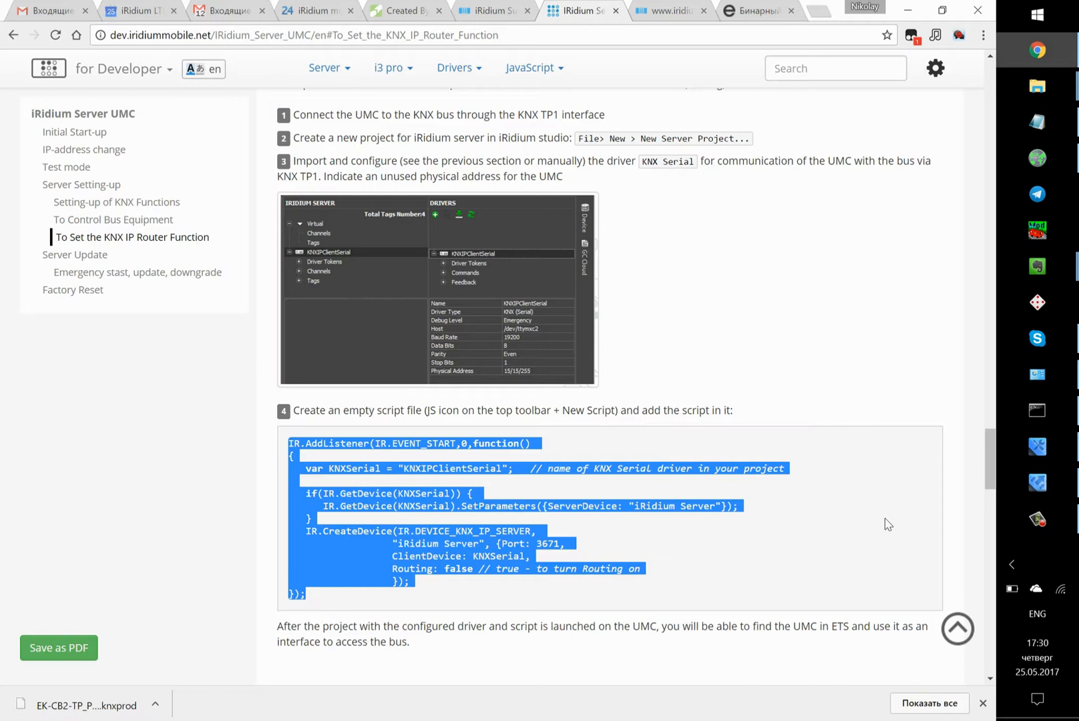
{"action": "left_click", "coordinate": [1039, 447]}
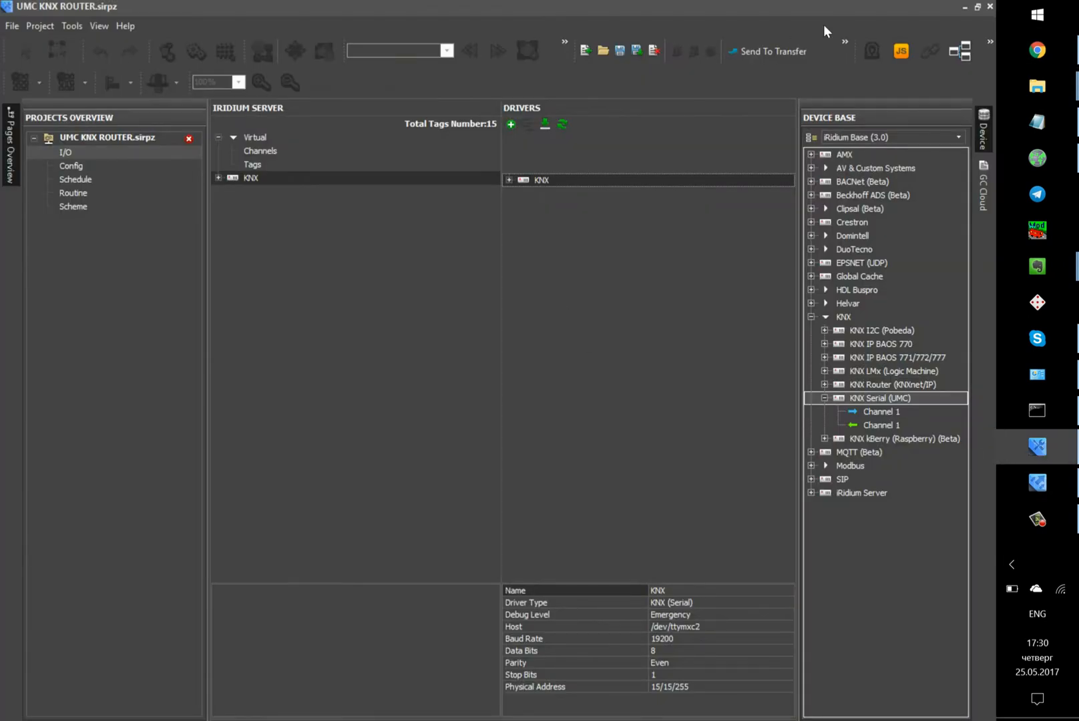
Add a new script Newscript containing the pasted KNX IP server code
{"action": "left_click", "coordinate": [901, 51]}
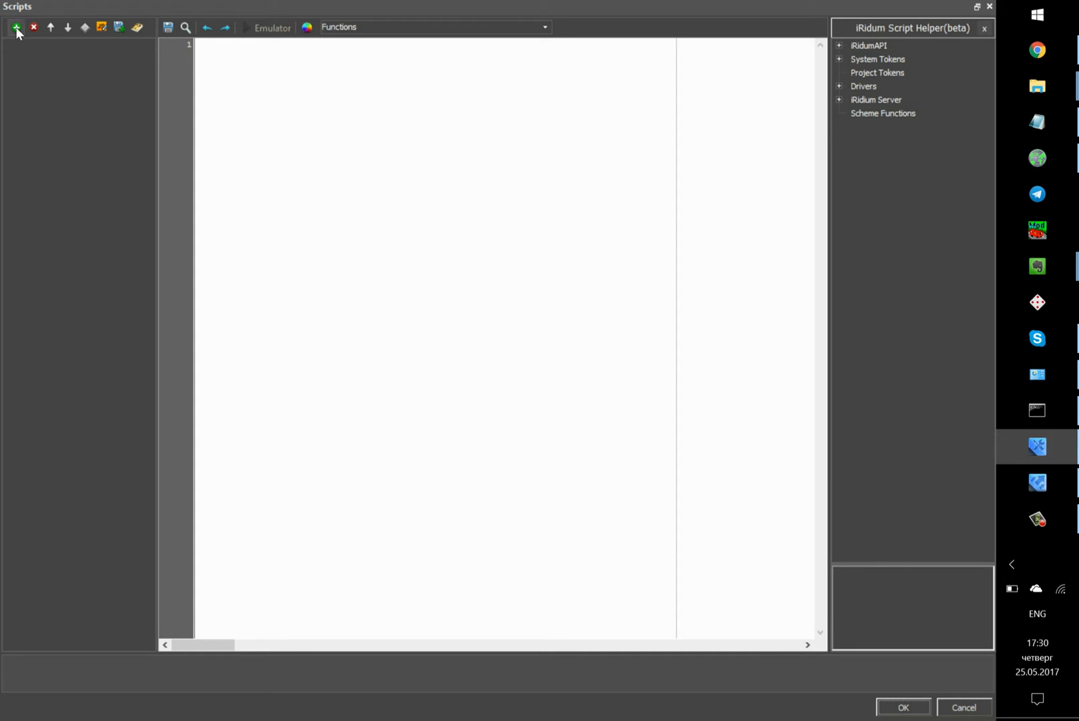
{"action": "left_click", "coordinate": [16, 27]}
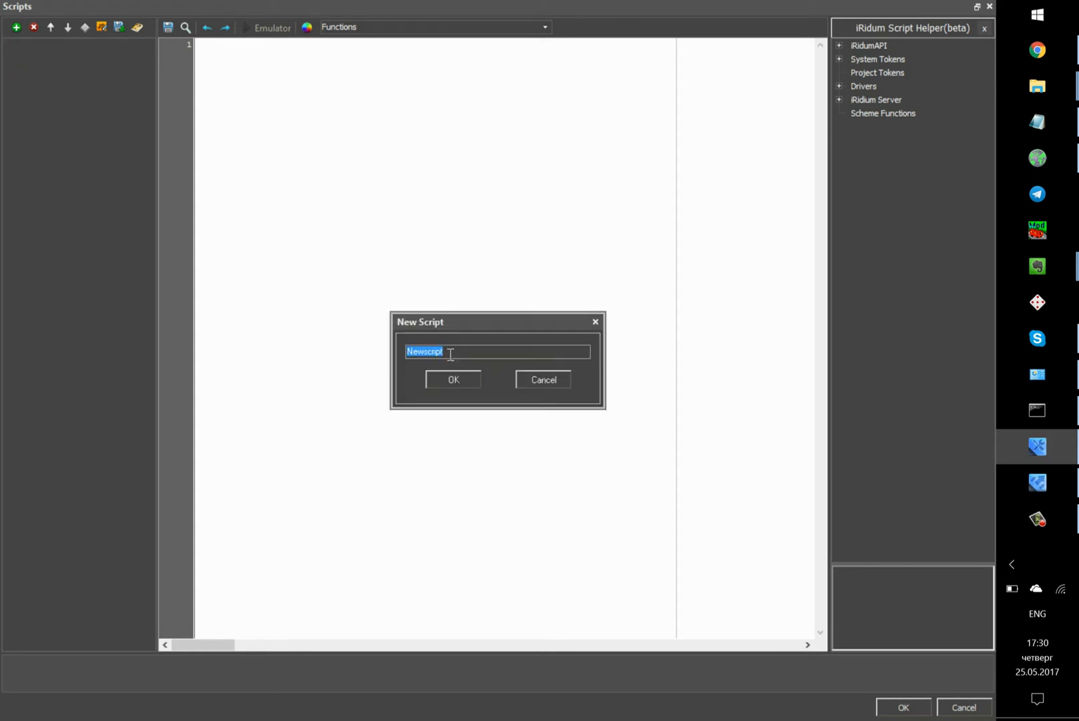
{"action": "left_click", "coordinate": [452, 379]}
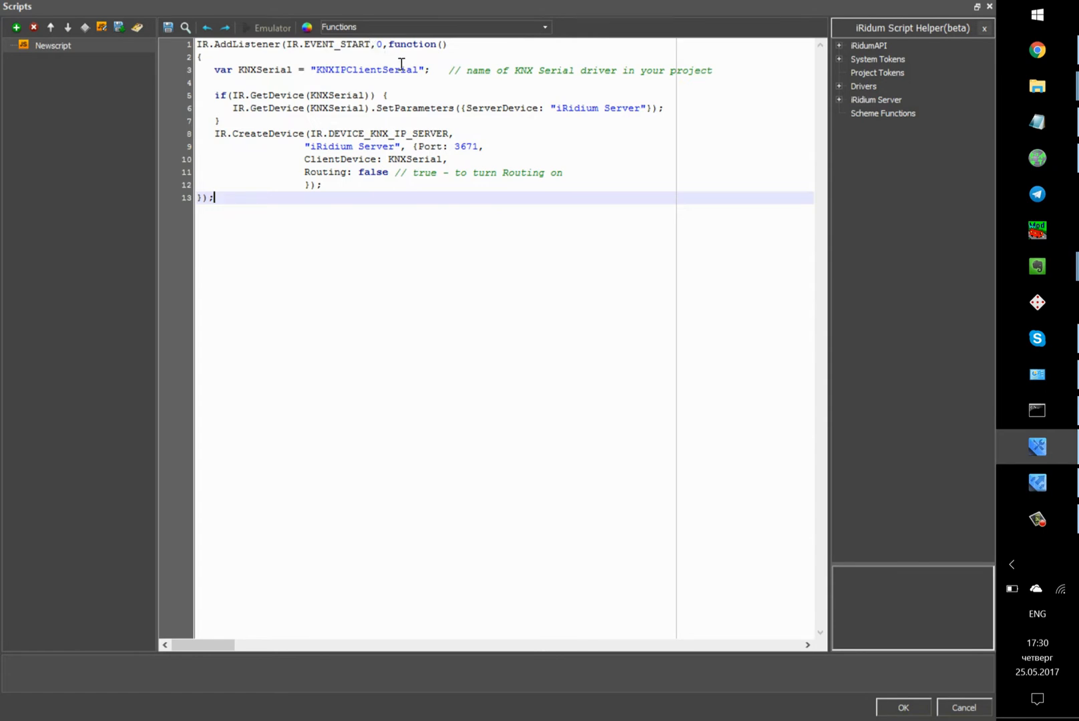
Rename the script's driver to "KNX" and set Routing to true
{"action": "left_click", "coordinate": [418, 70]}
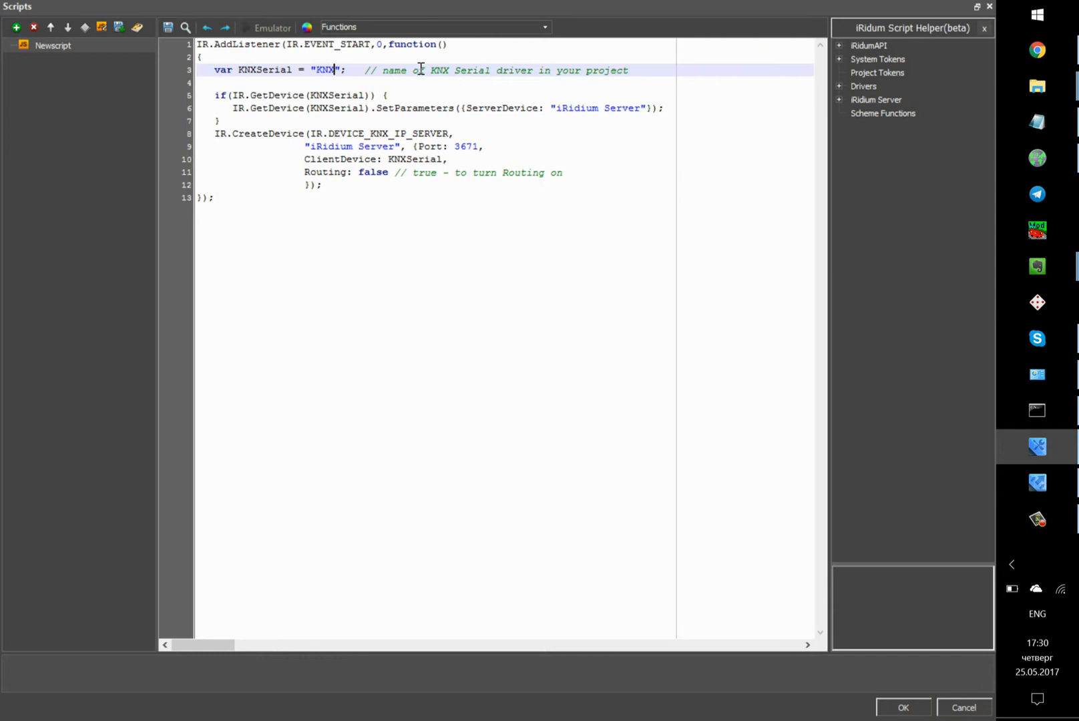
{"action": "double_click", "coordinate": [372, 173]}
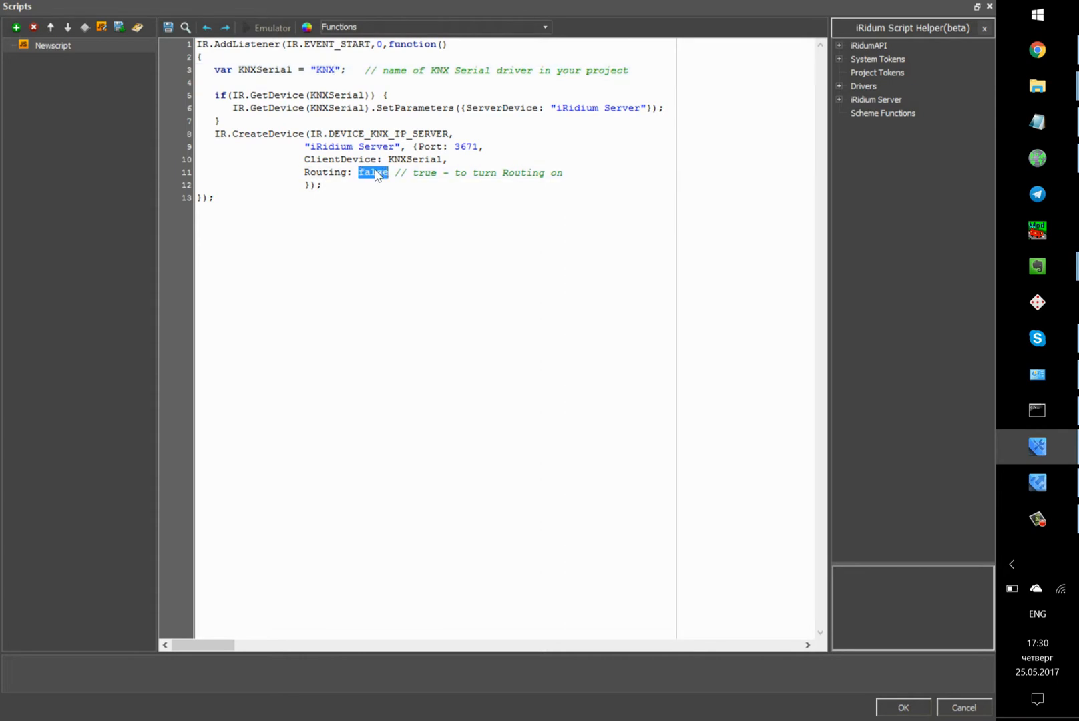
{"action": "type", "text": "true"}
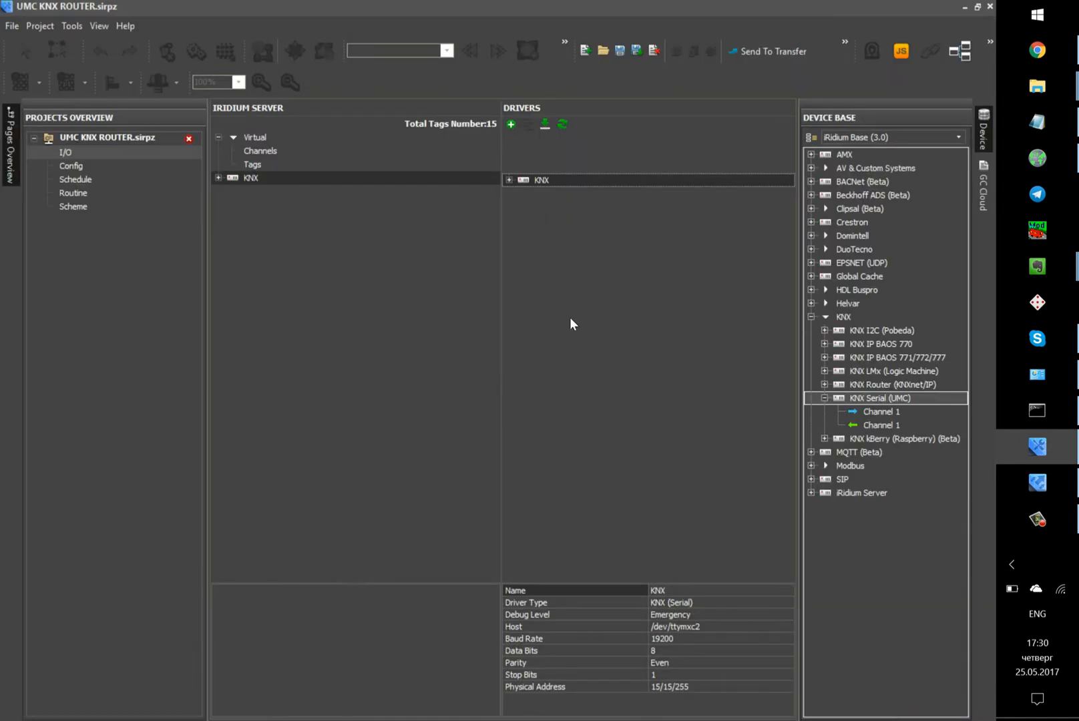
Save the project as UMC KNX ROUTER.sirpz and view it in Downloads
{"action": "left_click", "coordinate": [10, 25]}
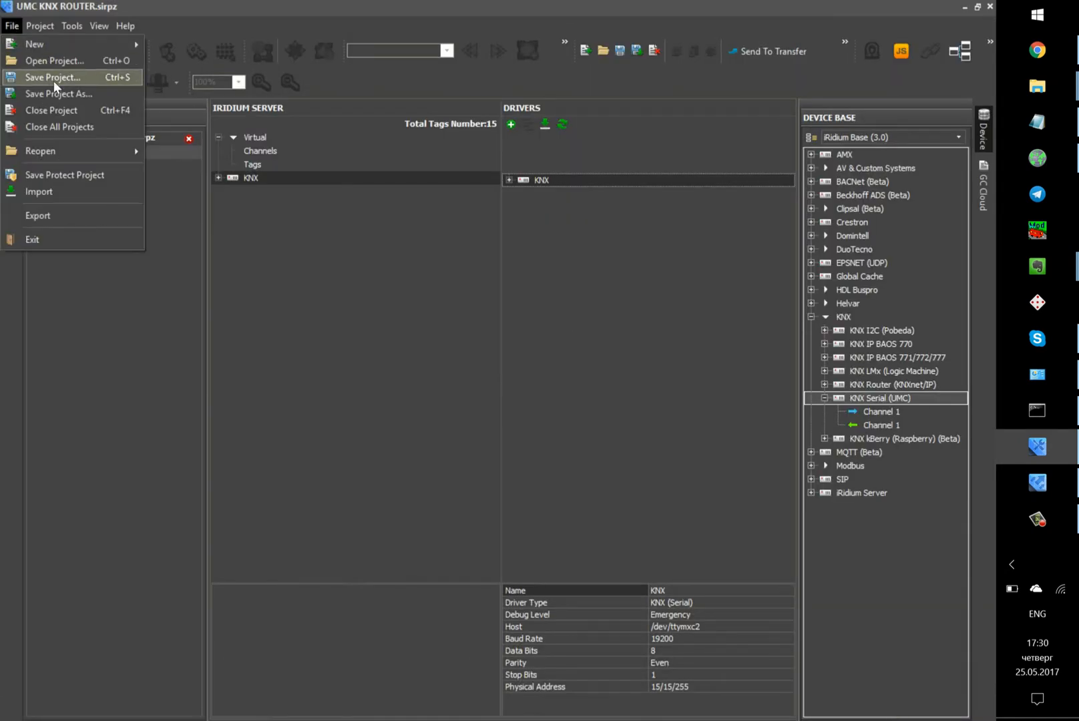
{"action": "left_click", "coordinate": [59, 94]}
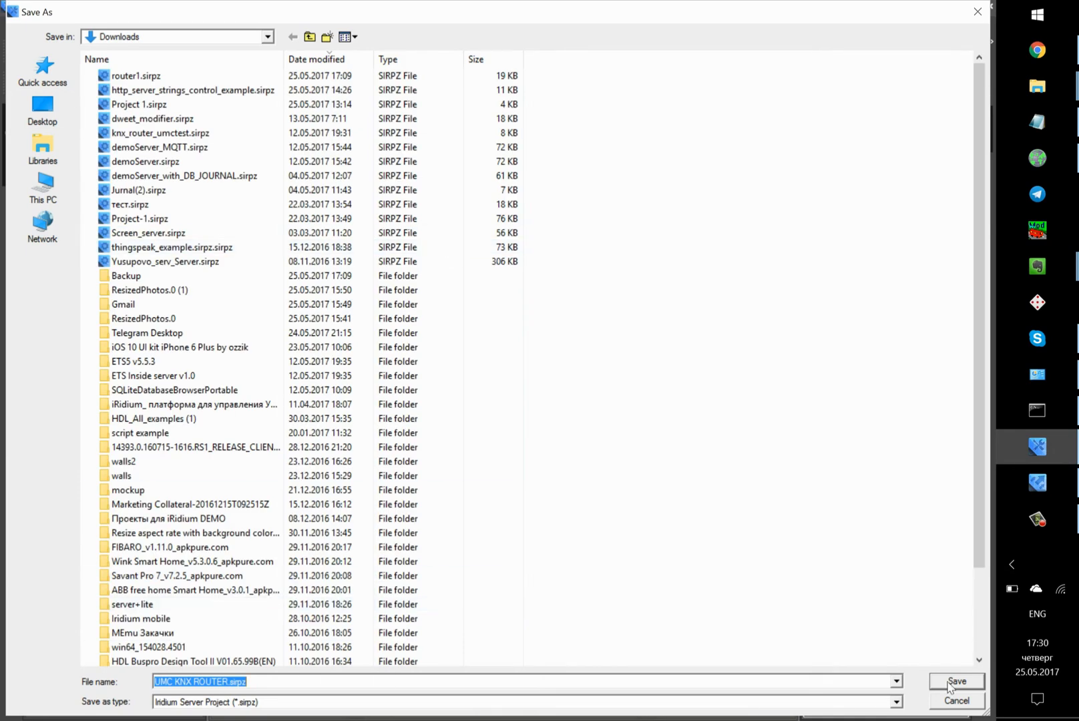
{"action": "left_click", "coordinate": [956, 681]}
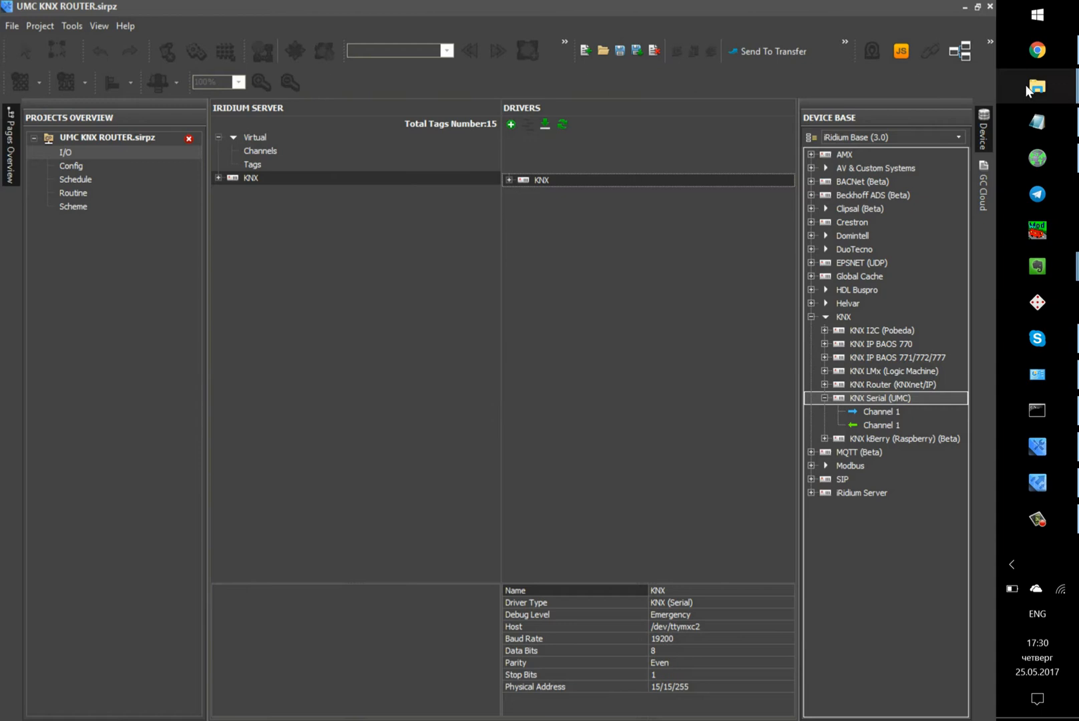
{"action": "left_click", "coordinate": [1036, 86]}
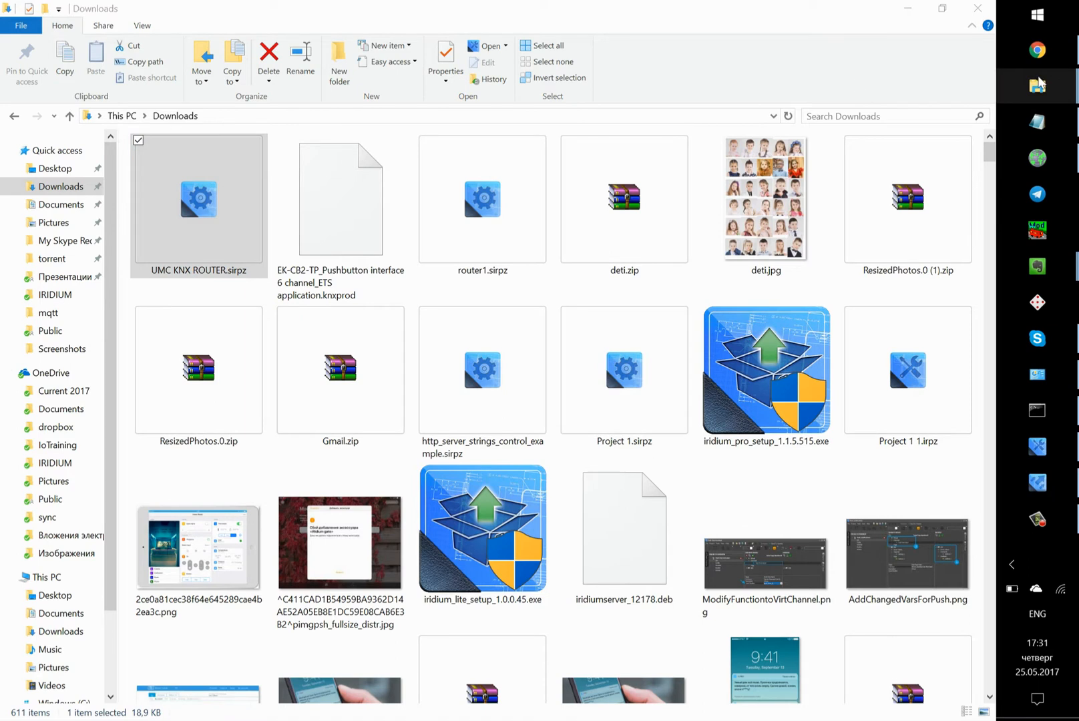
Upload UMC KNX ROUTER.sirpz to the iRidium cloud account page
{"action": "left_click", "coordinate": [1039, 85]}
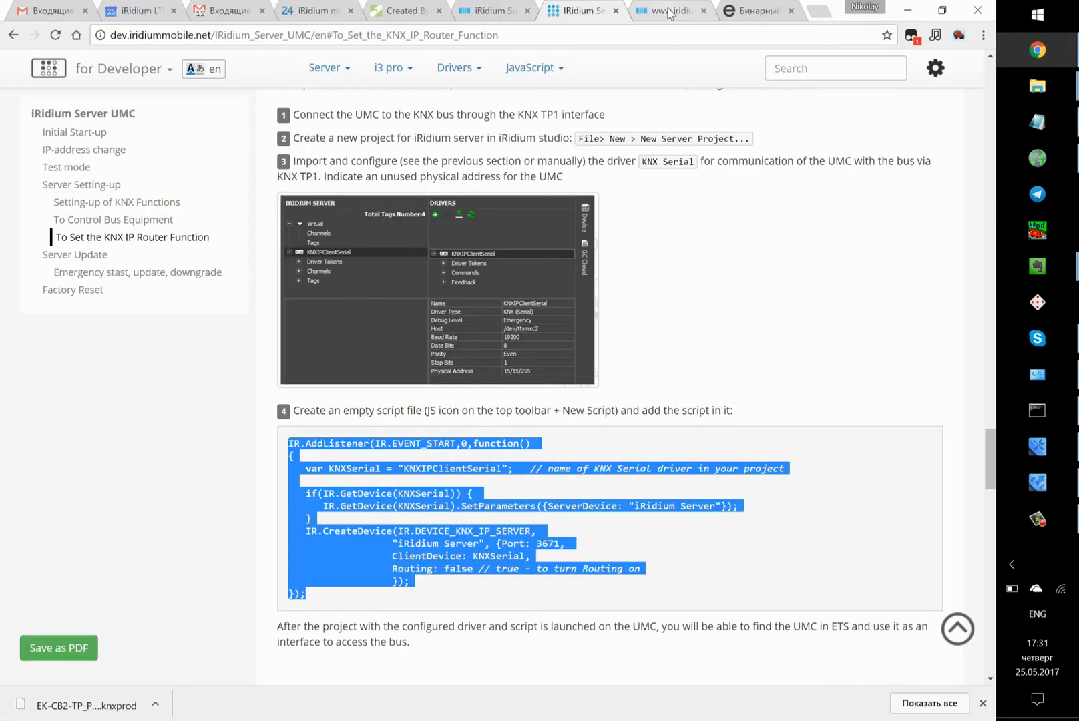
{"action": "left_click", "coordinate": [667, 10]}
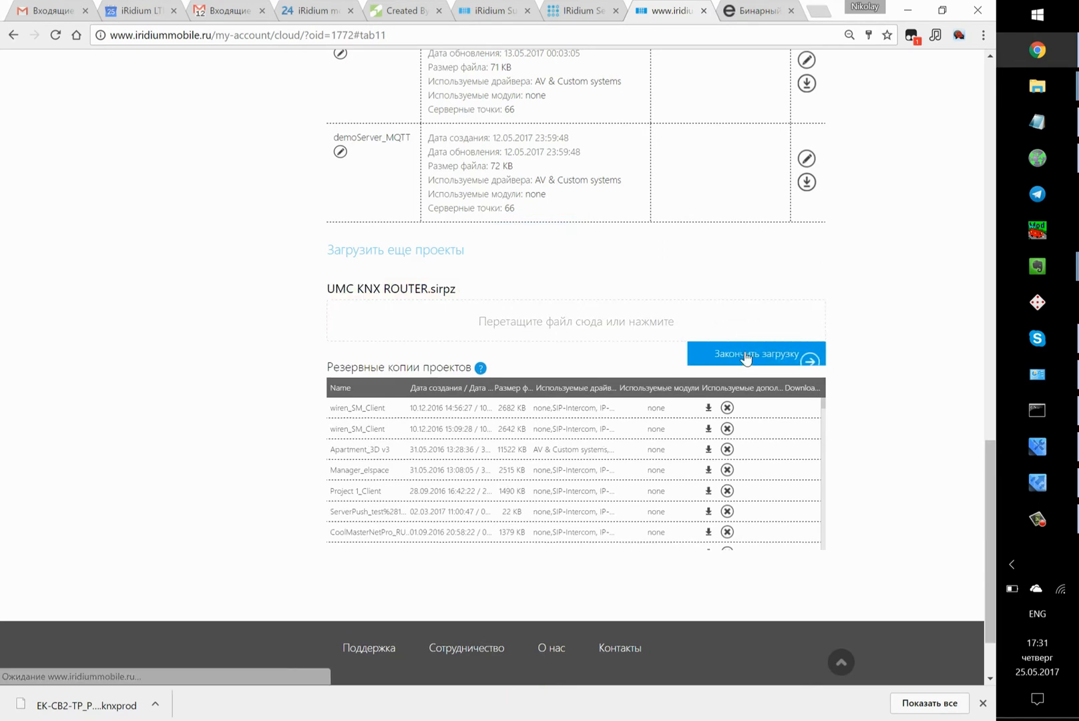
{"action": "scroll", "scroll_direction": "down", "scroll_amount": 3}
{"action": "type", "text": "192.168.1.69"}
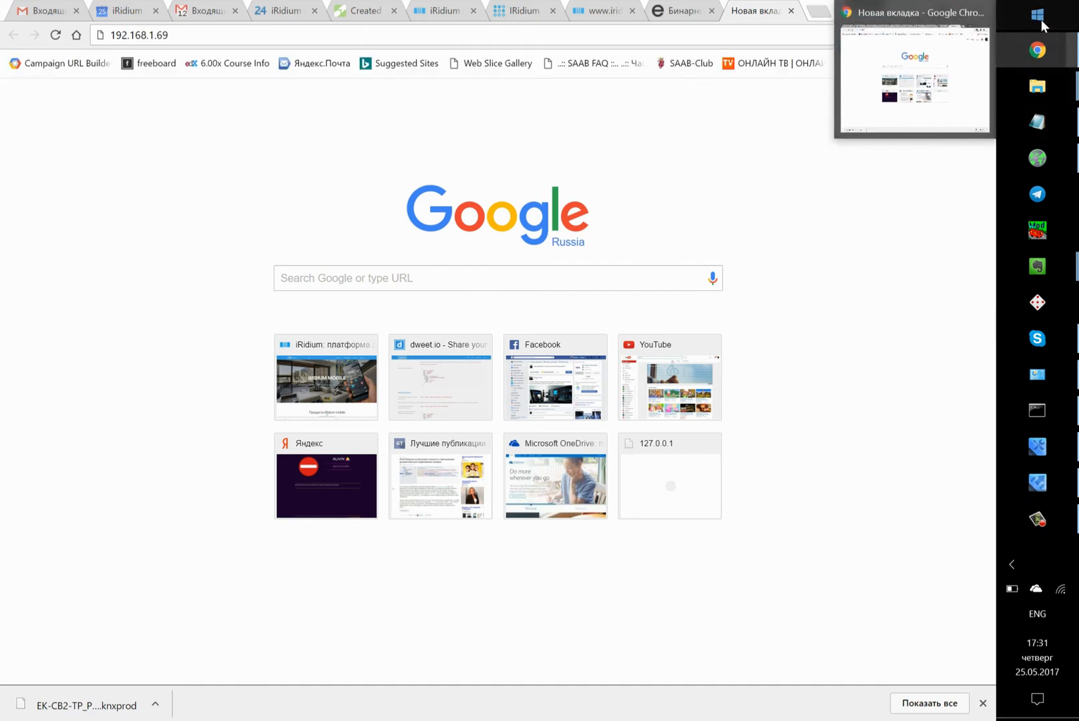
Launch Microsoft Edge and go to the iRidium Server panel at 192.168.1.107:8888
{"action": "type", "text": "ed"}
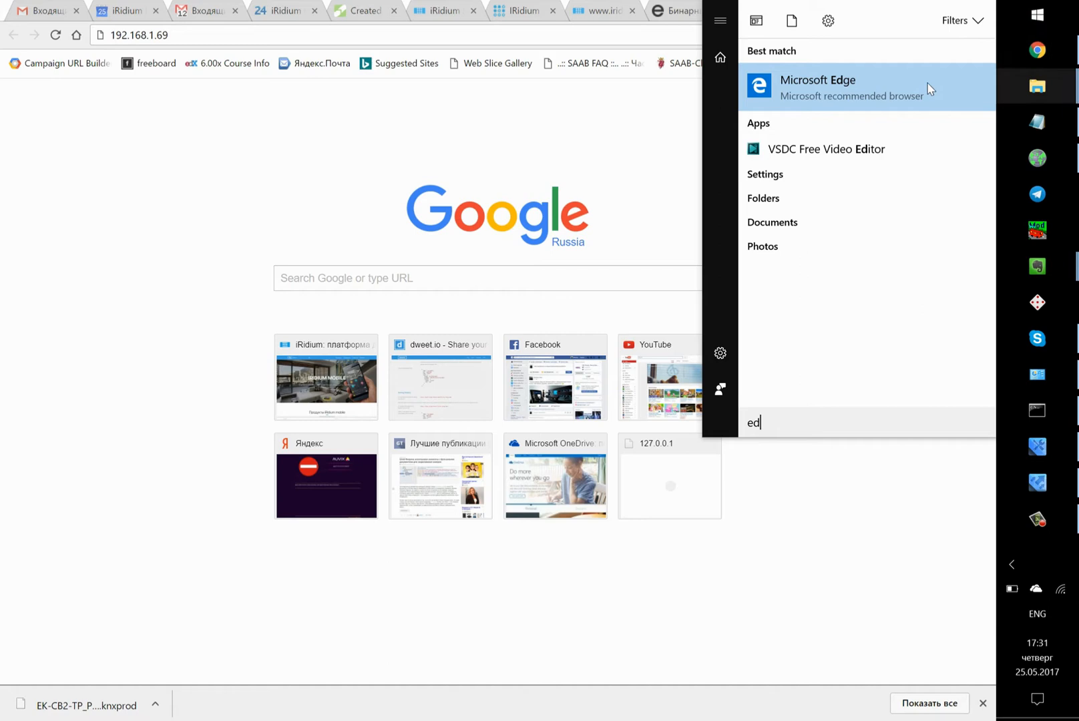
{"action": "left_click", "coordinate": [817, 87]}
{"action": "type", "text": "192"}
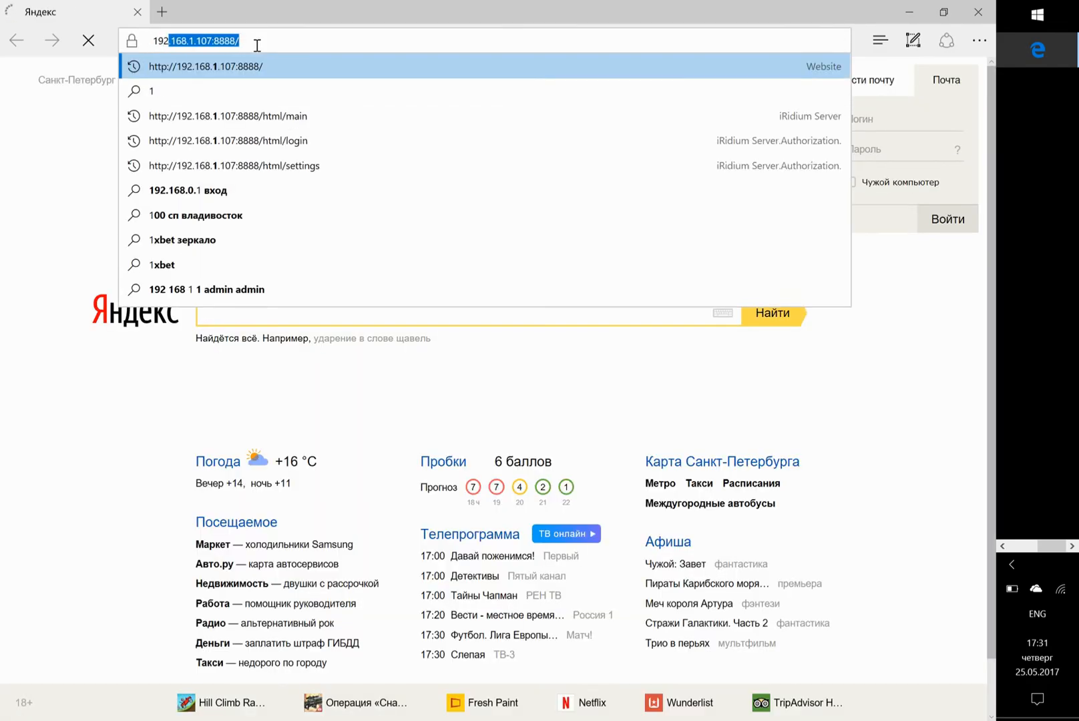
{"action": "left_click", "coordinate": [228, 140]}
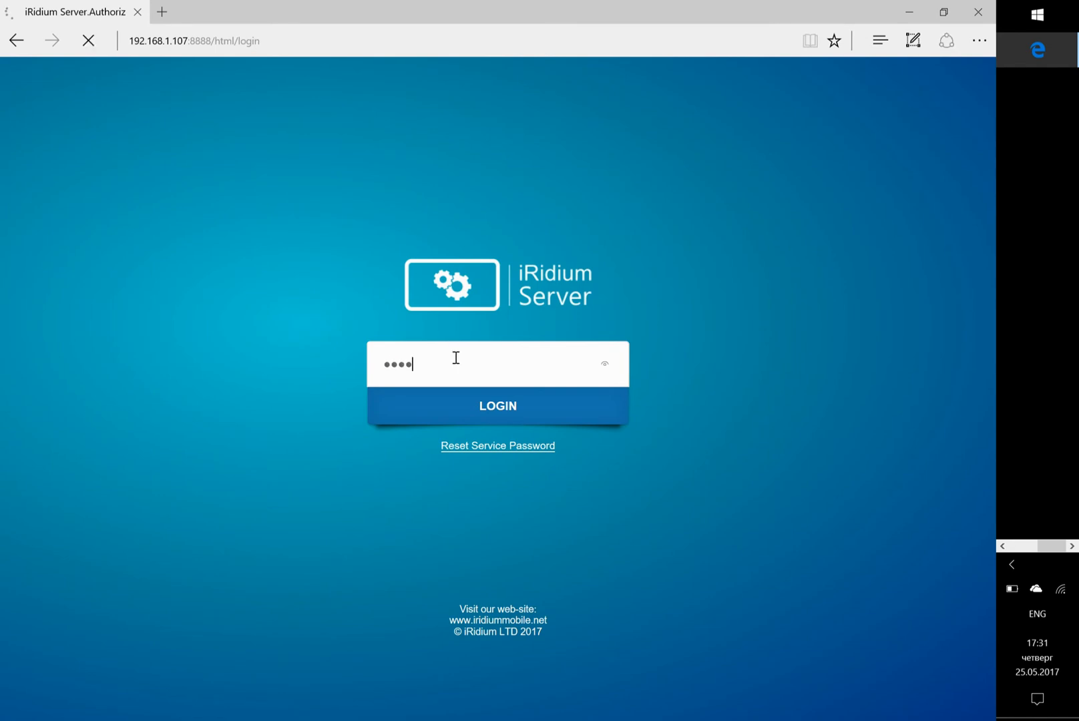
Log in, run CLOUD SYNC and download UMC KNX ROUTER to the server
{"action": "left_click", "coordinate": [496, 405]}
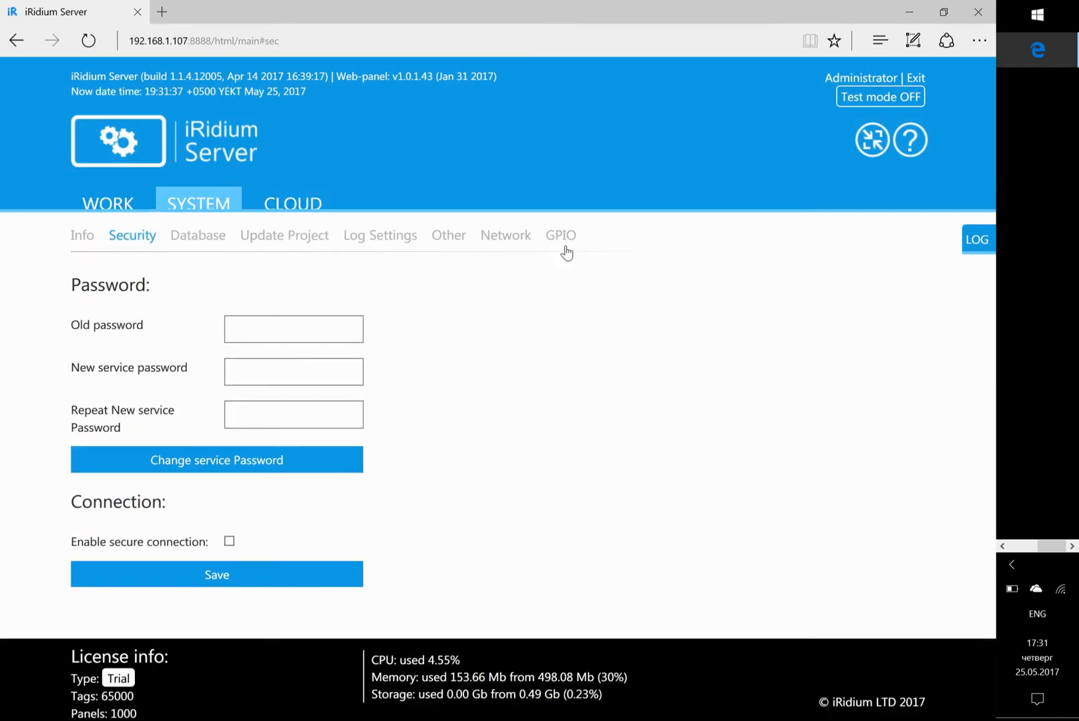
{"action": "left_click", "coordinate": [291, 204]}
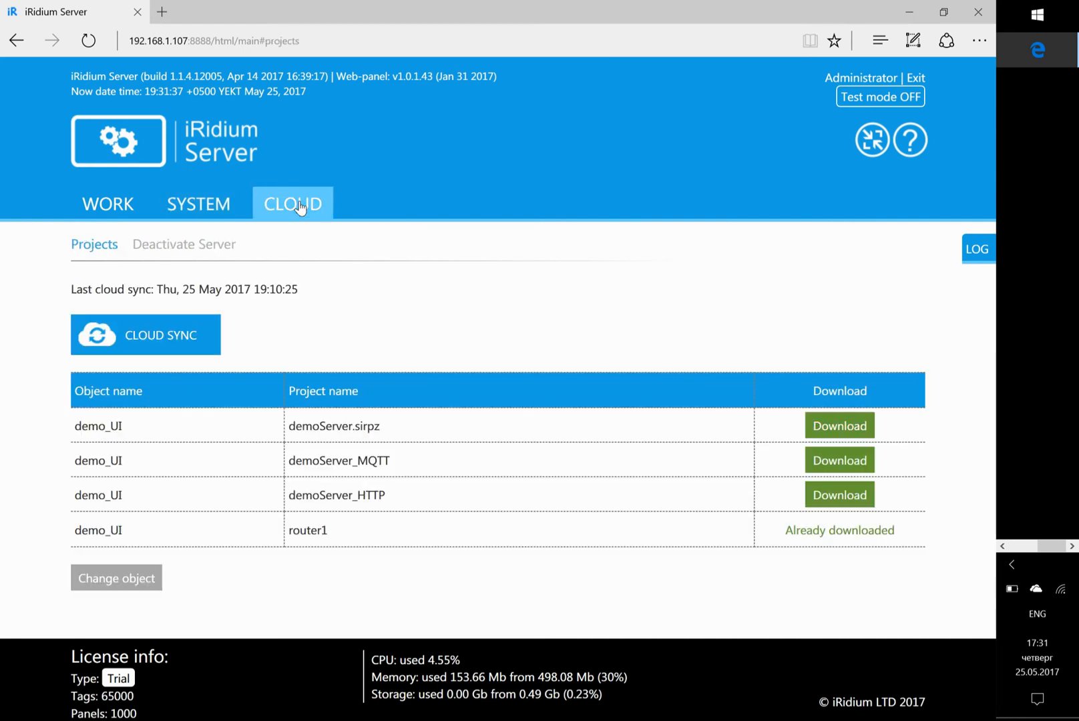
{"action": "left_click", "coordinate": [145, 335]}
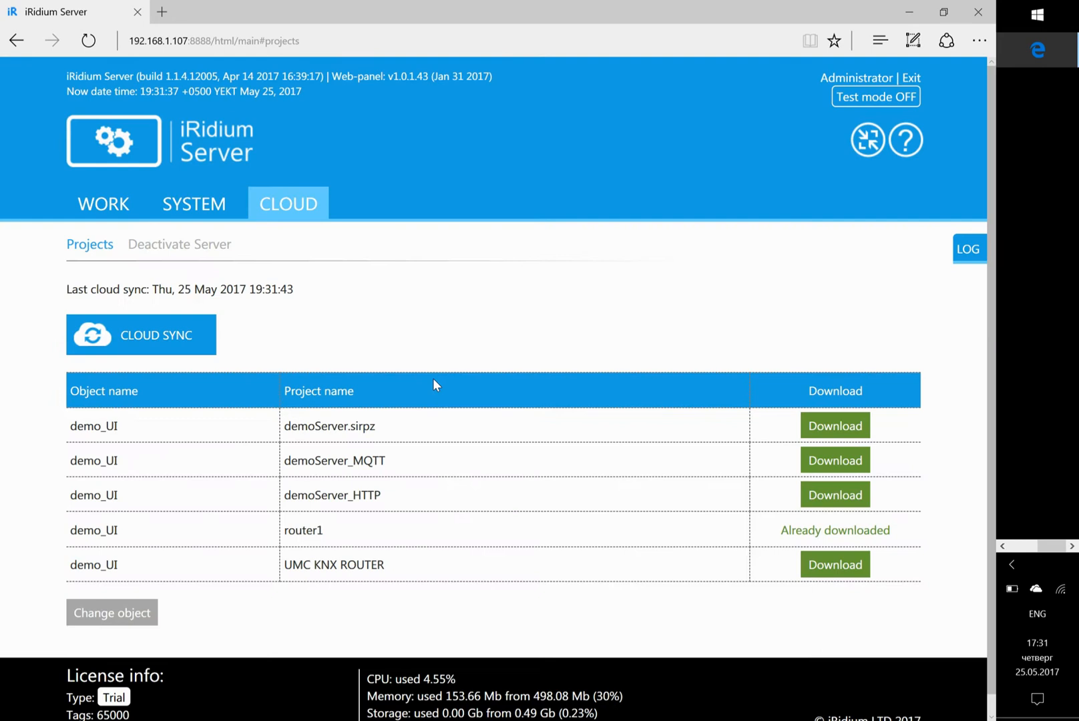
{"action": "scroll", "scroll_direction": "down", "scroll_amount": 3}
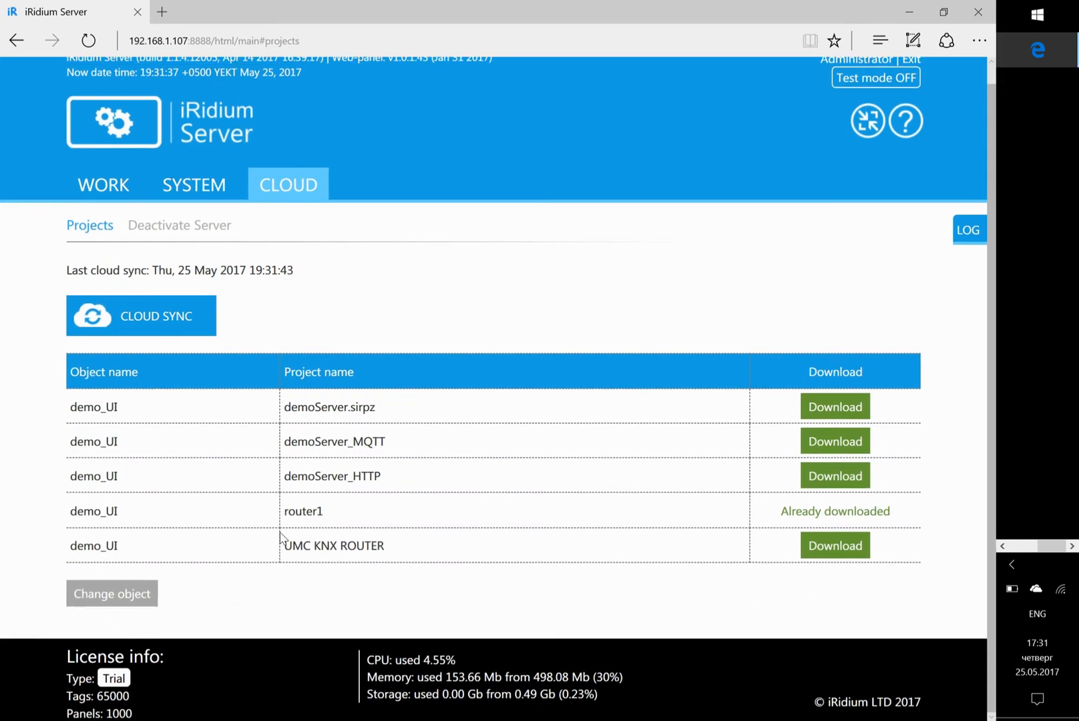
{"action": "left_click", "coordinate": [834, 545]}
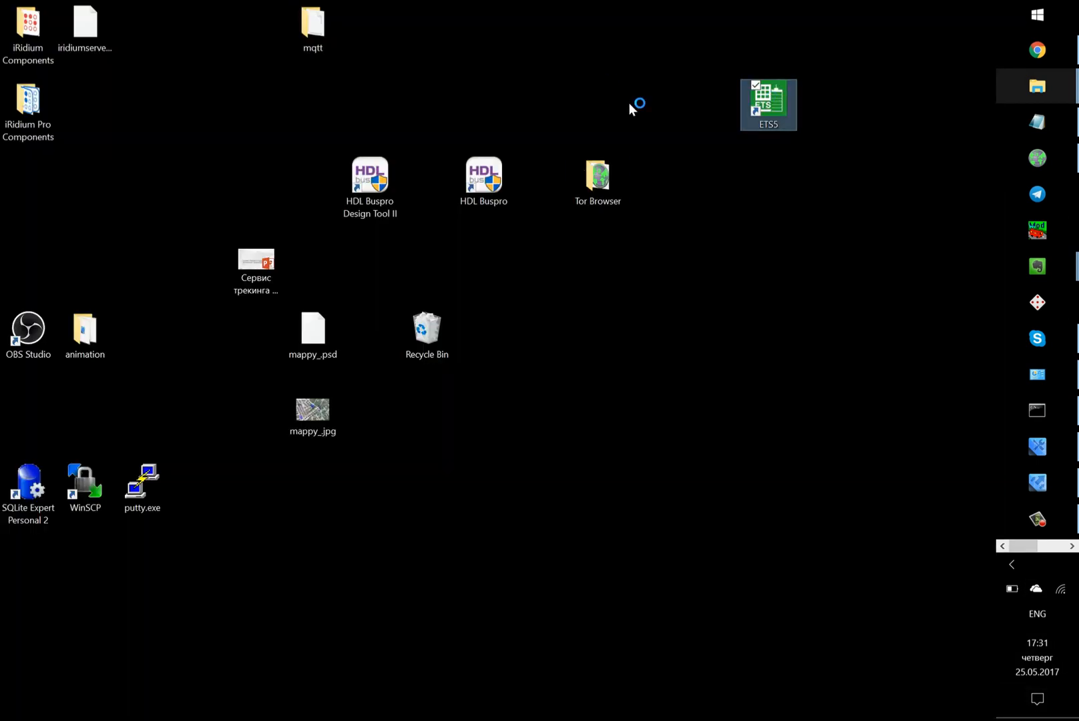
In ETS5's Bus settings, select iRidium Server 15.15.255 and run its connection test (Ok)
{"action": "double_click", "coordinate": [768, 104]}
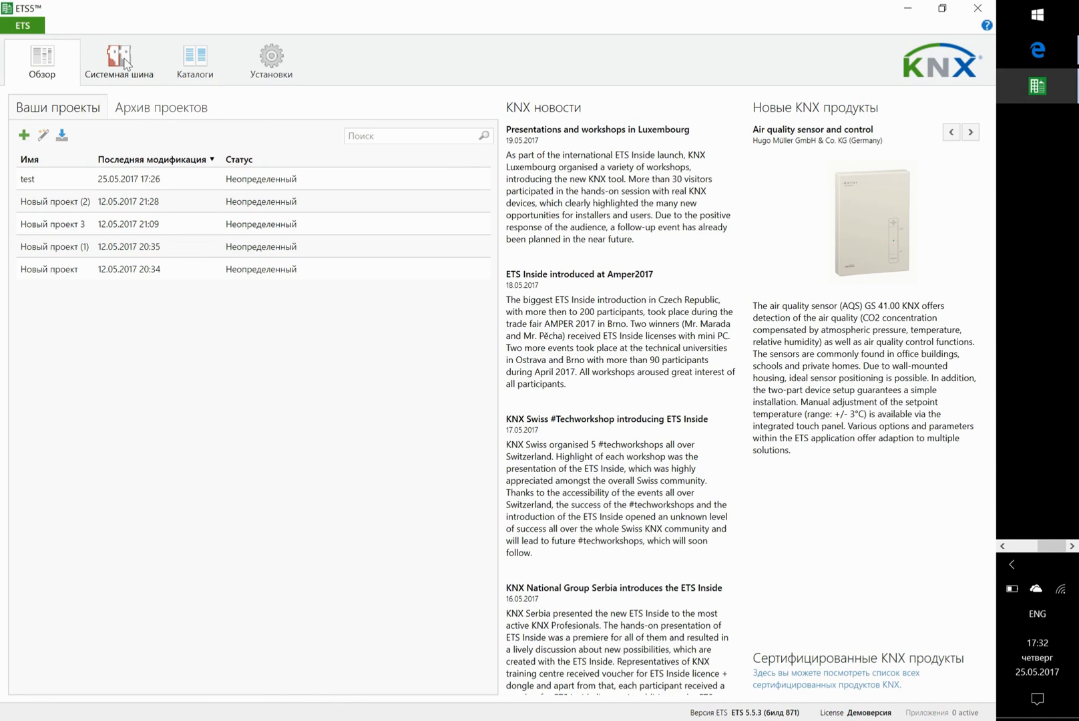
{"action": "left_click", "coordinate": [118, 60]}
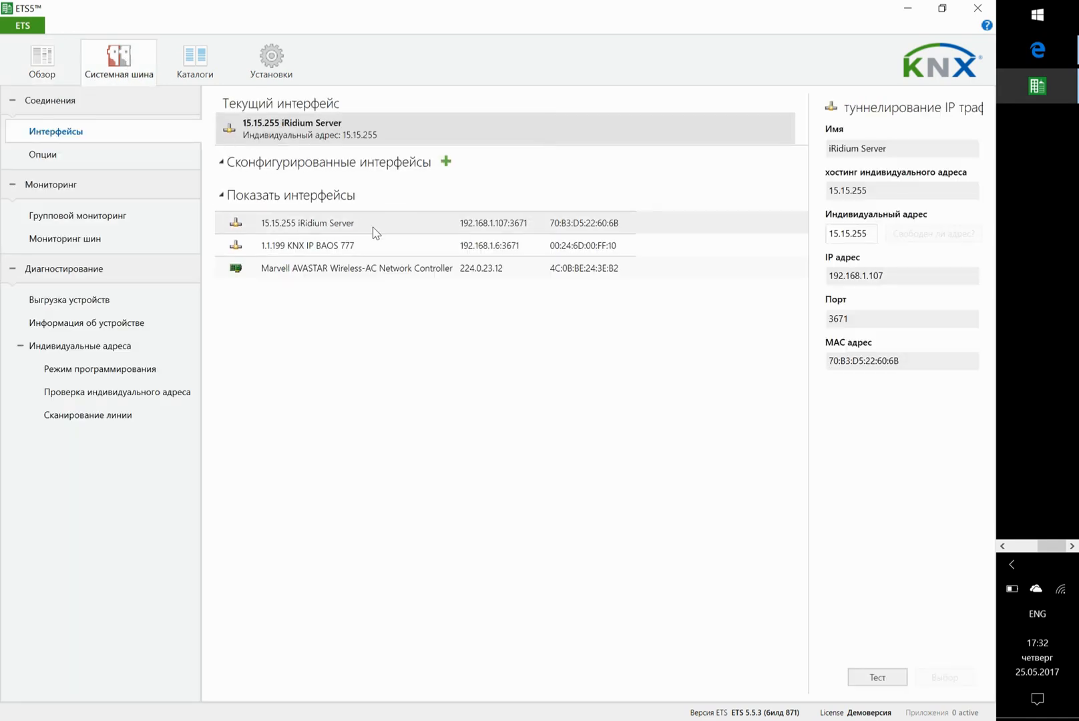
{"action": "left_click", "coordinate": [307, 221]}
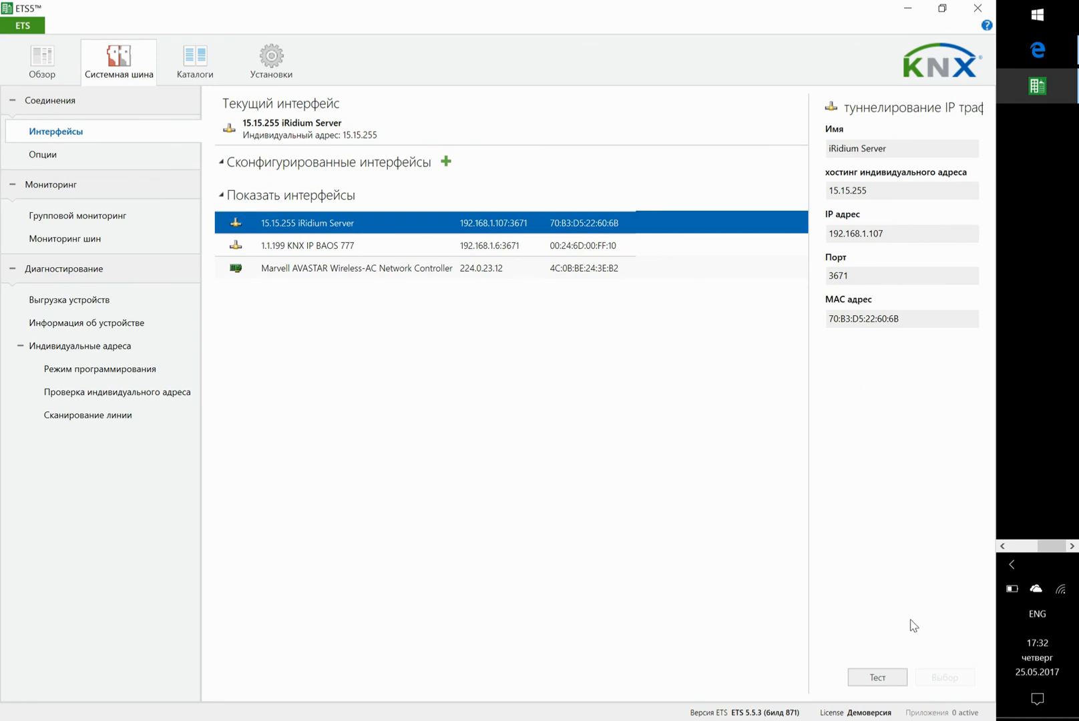
{"action": "left_click", "coordinate": [875, 677]}
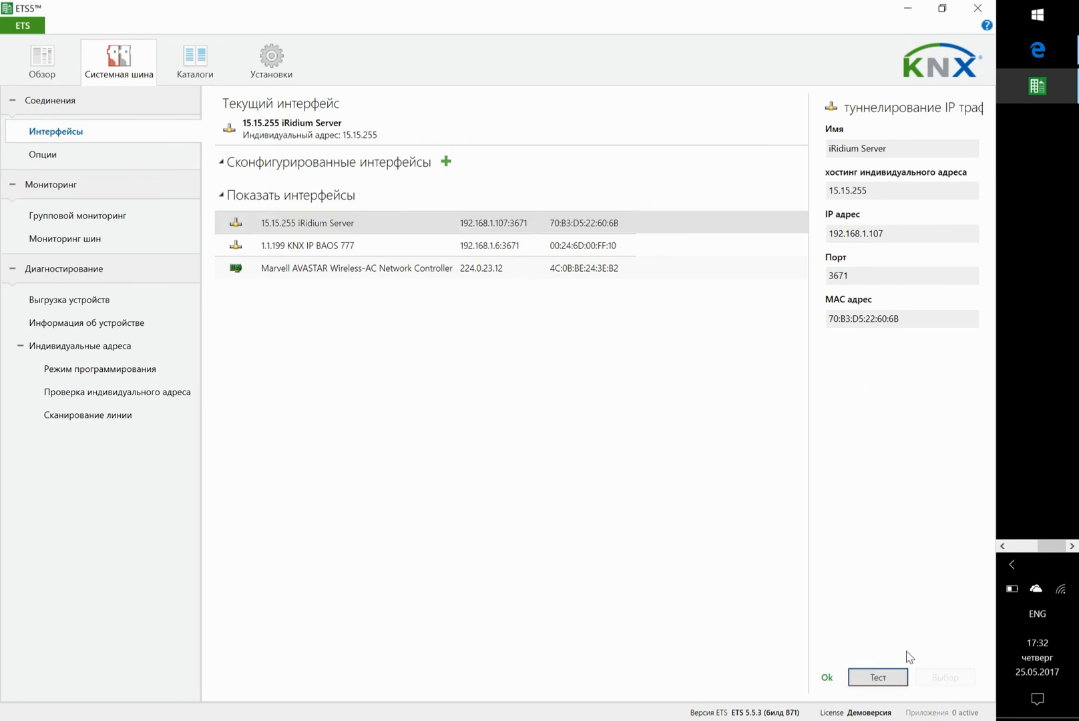
Keep iRidium Server as the current interface and start group telegram monitoring
{"action": "left_click", "coordinate": [307, 222]}
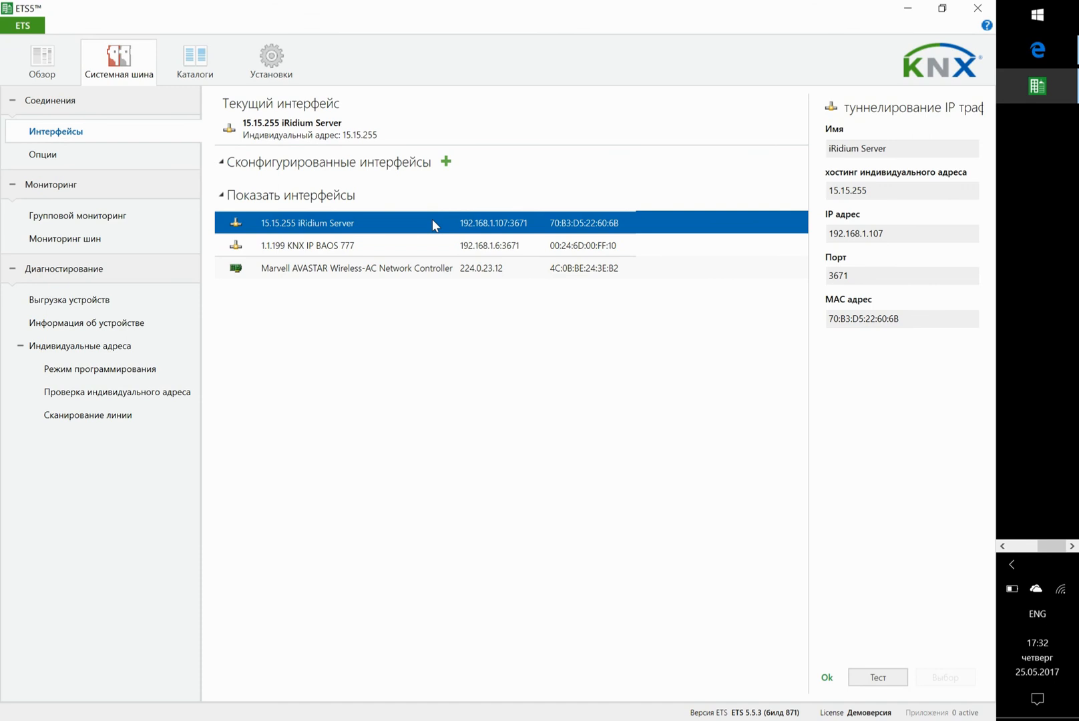
{"action": "mouse_move", "coordinate": [534, 386]}
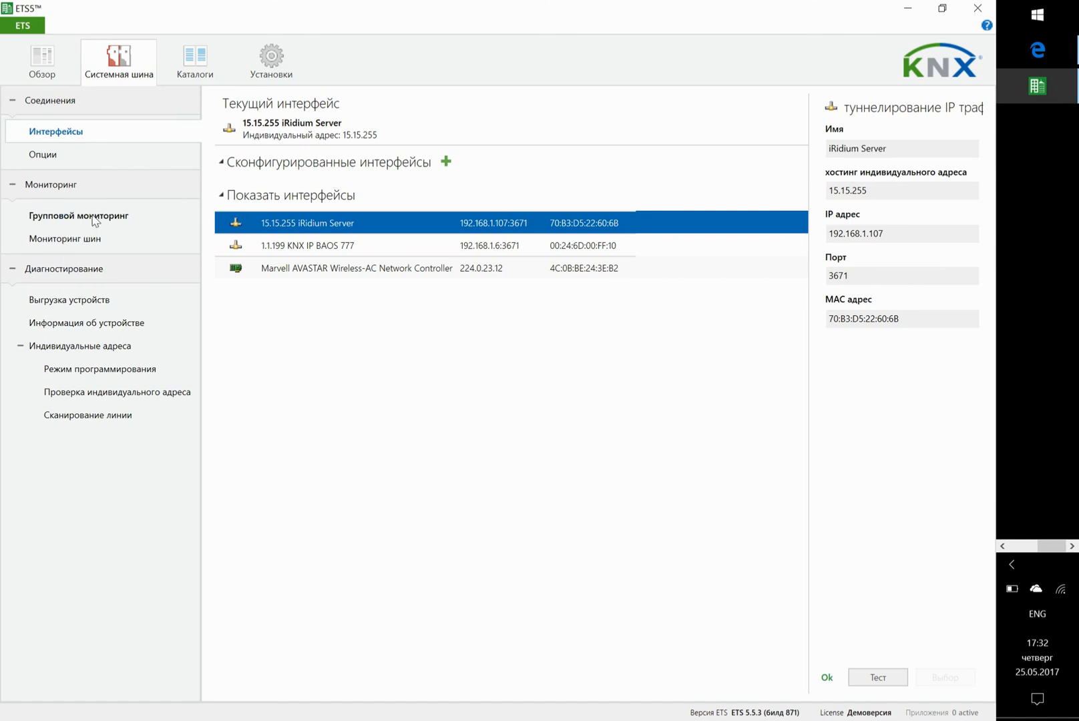
{"action": "left_click", "coordinate": [80, 215]}
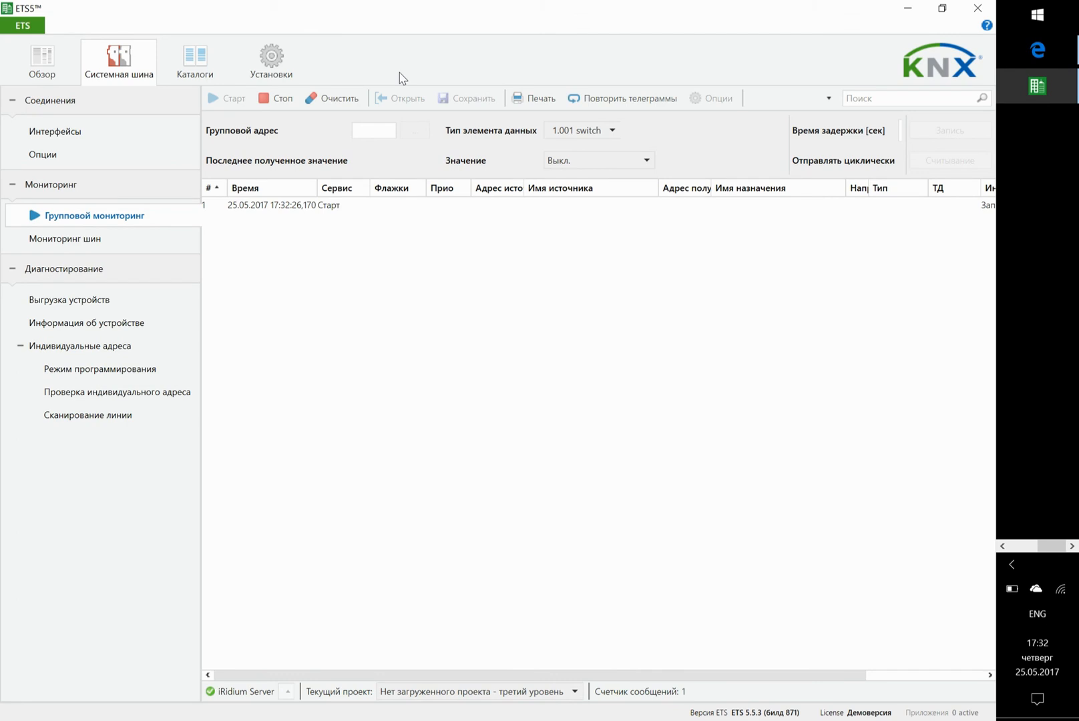